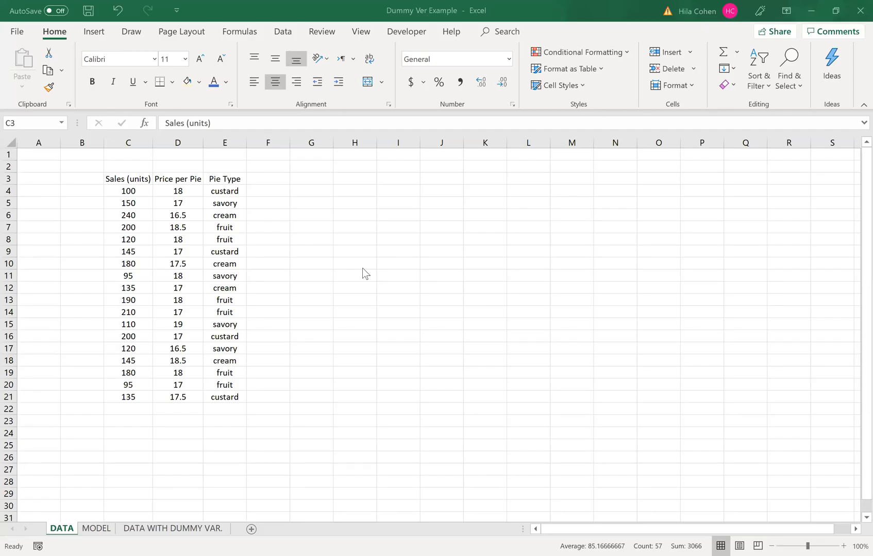
mouse_move(372, 281)
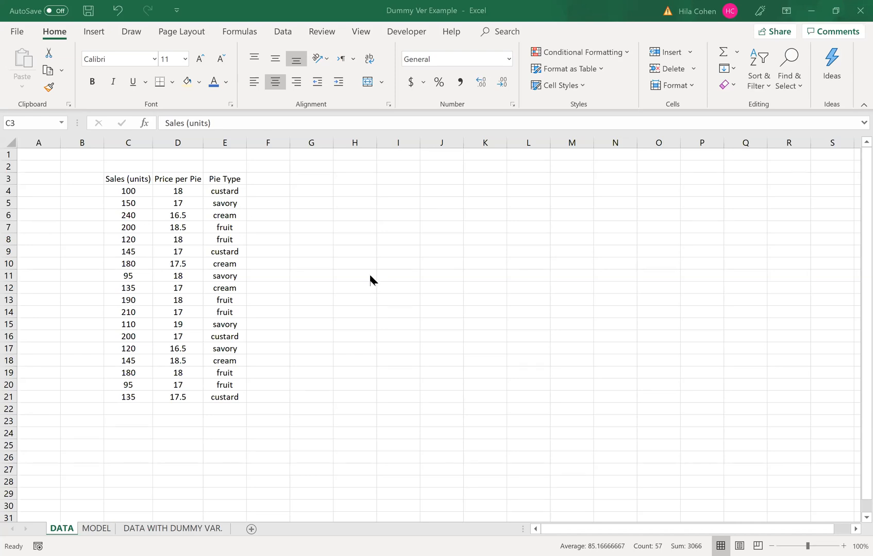
mouse_move(360, 271)
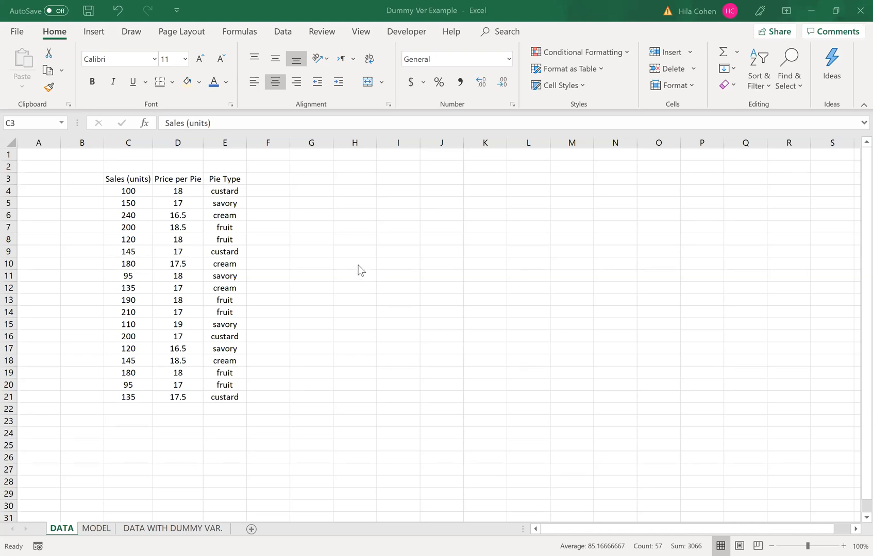
mouse_move(325, 246)
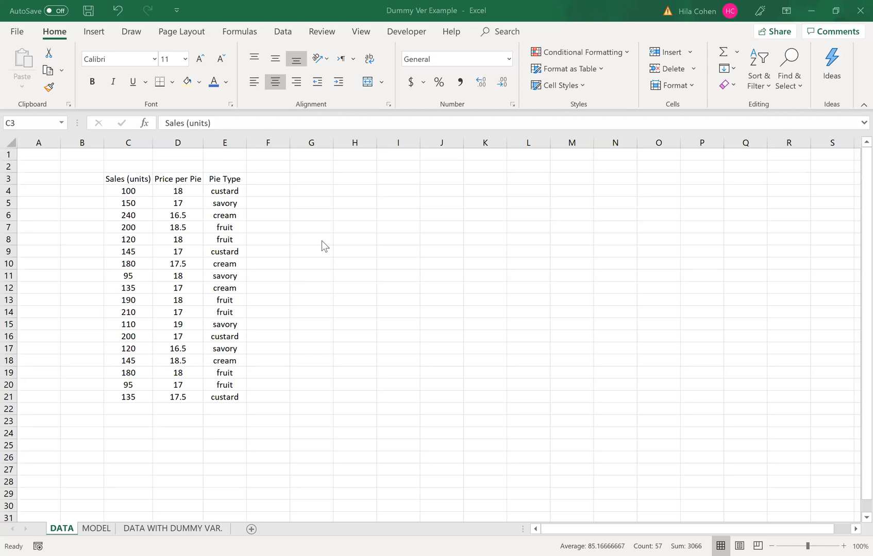
mouse_move(231, 387)
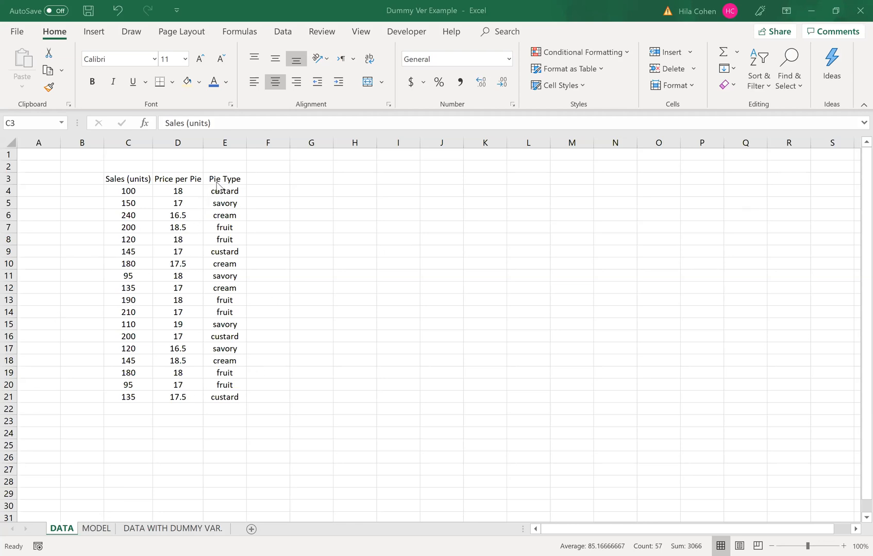
mouse_move(249, 189)
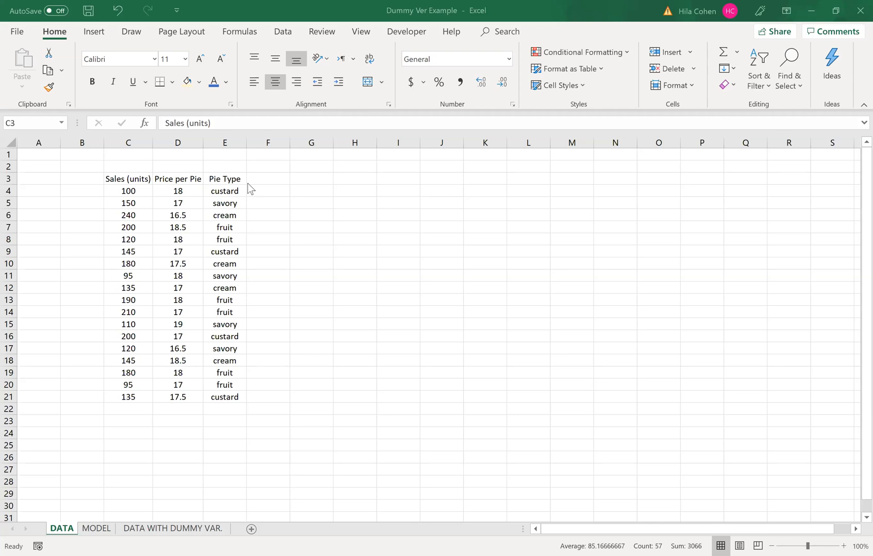
mouse_move(184, 295)
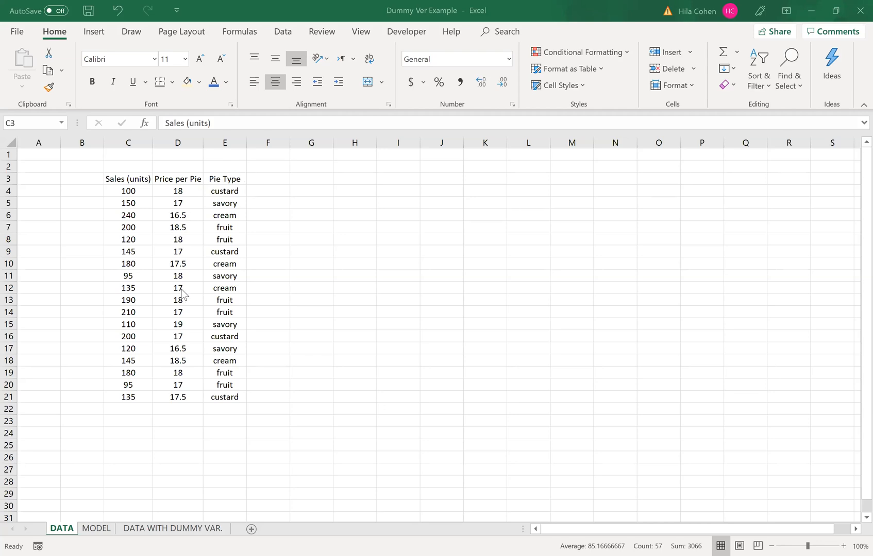
mouse_move(243, 173)
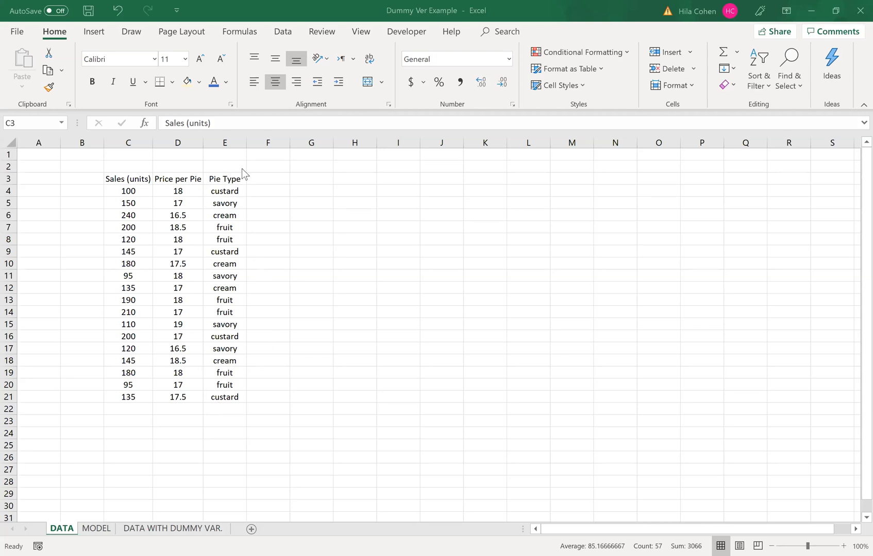
mouse_move(235, 194)
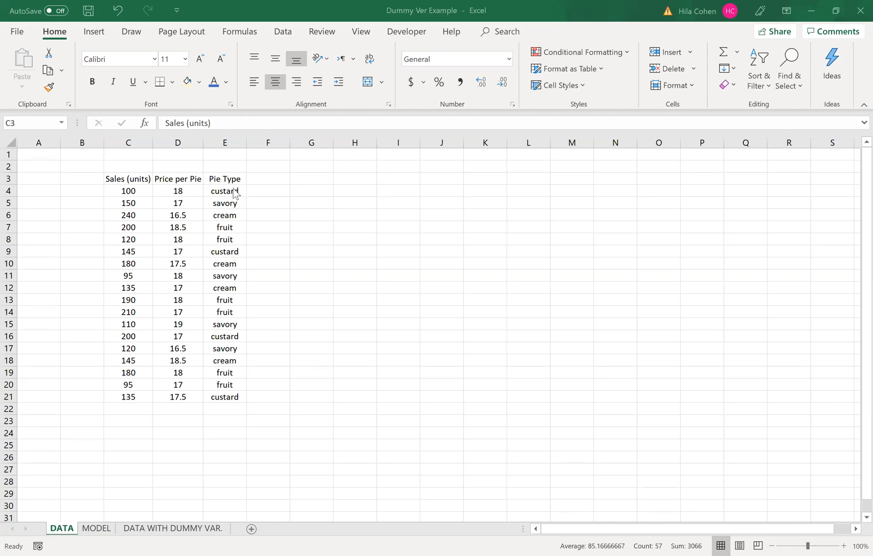
mouse_move(243, 224)
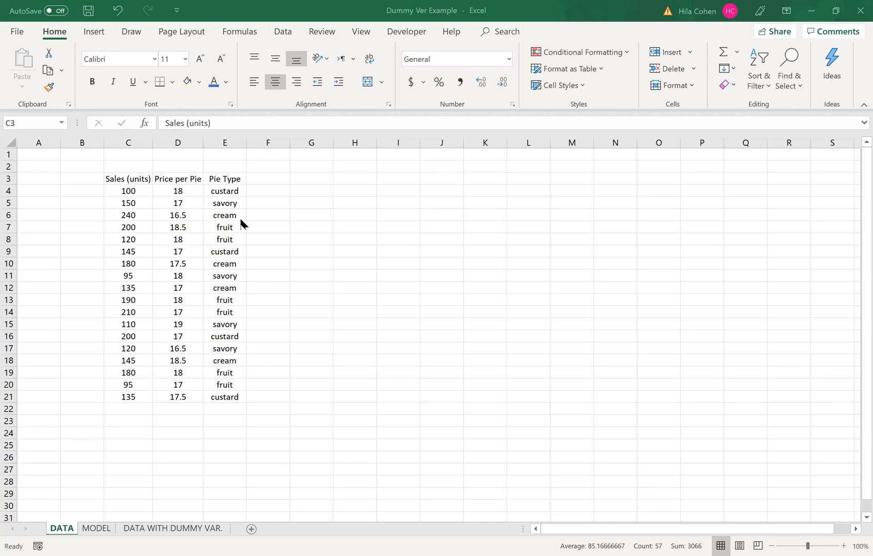
mouse_move(257, 203)
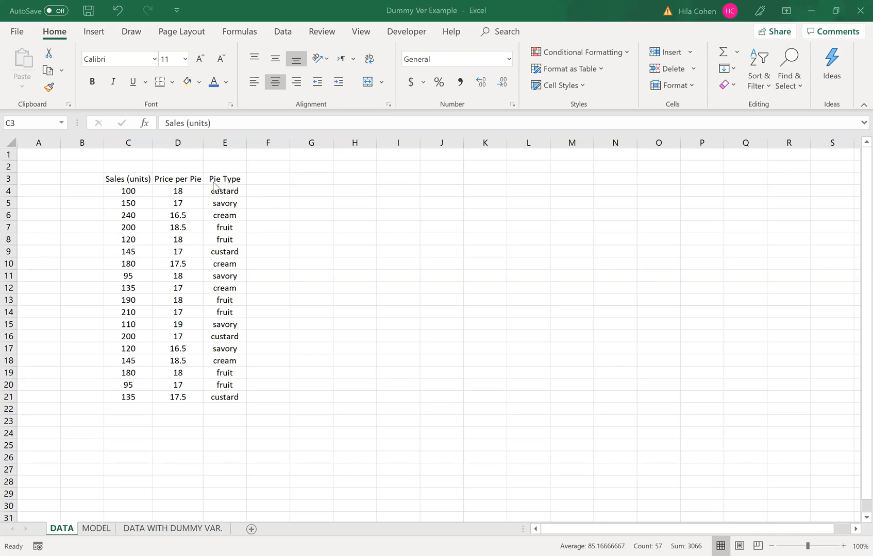
mouse_move(251, 192)
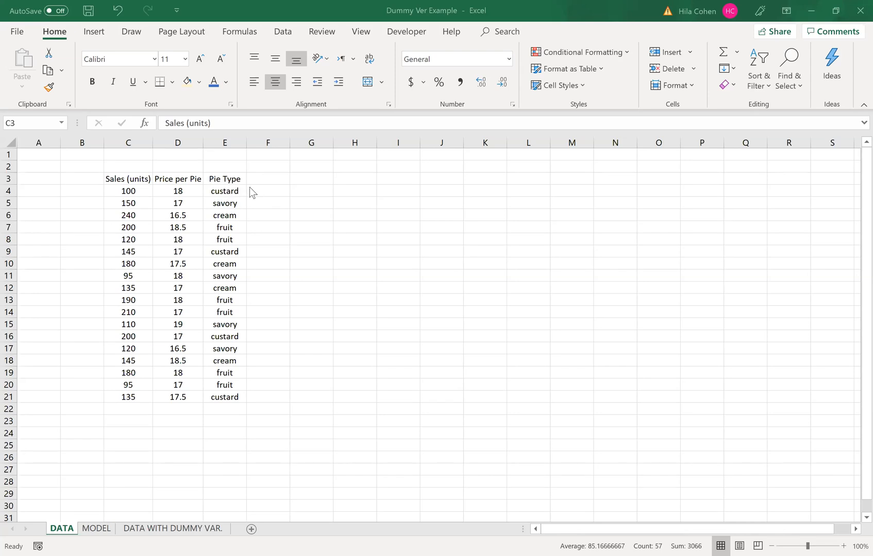
mouse_move(246, 187)
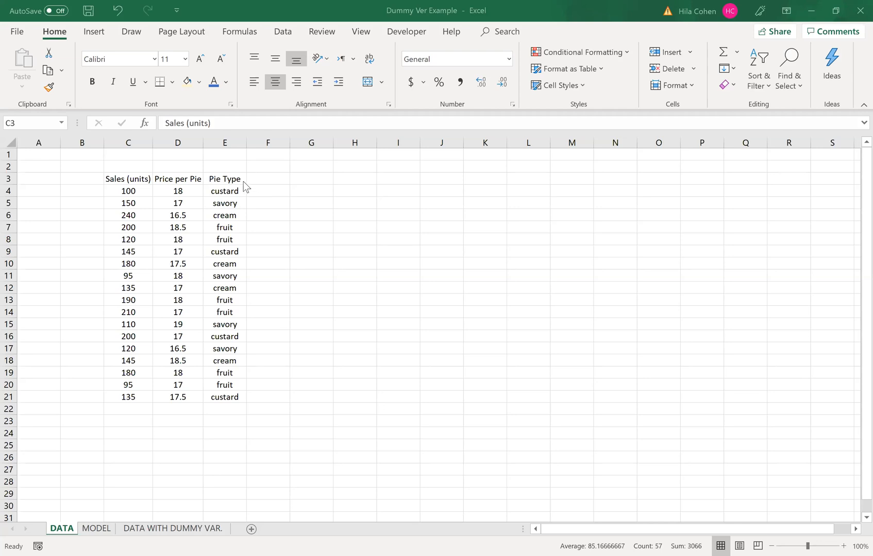
mouse_move(212, 383)
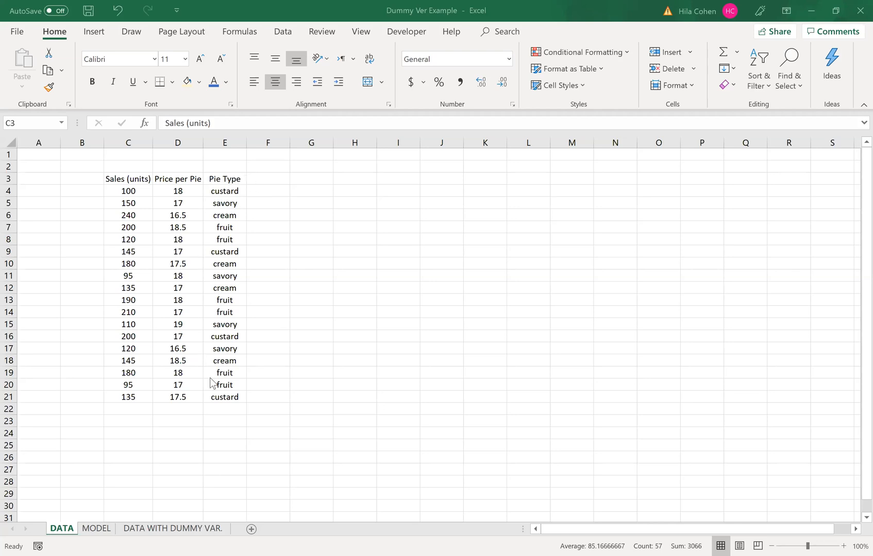
mouse_move(95, 532)
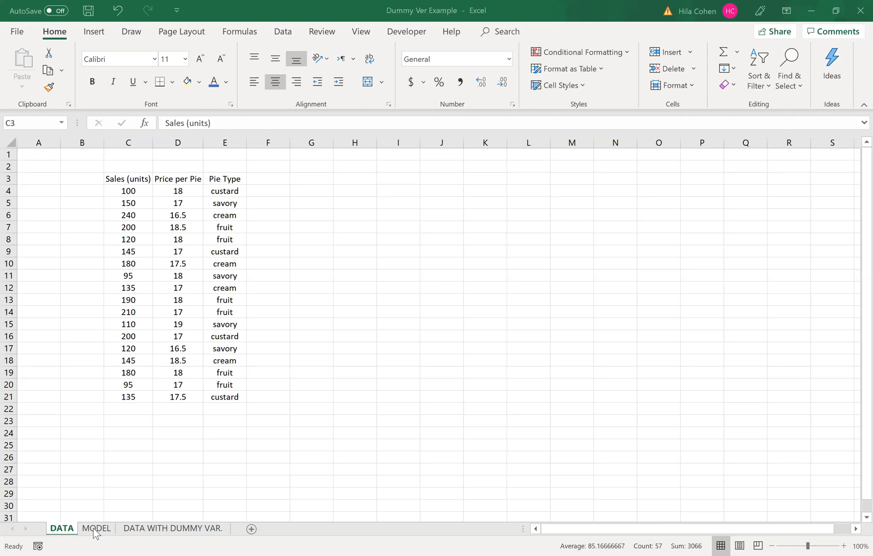
Switch to the MODEL sheet defining dummies X2 cream, X3 custard, X4 fruits, savory as base
left_click(96, 530)
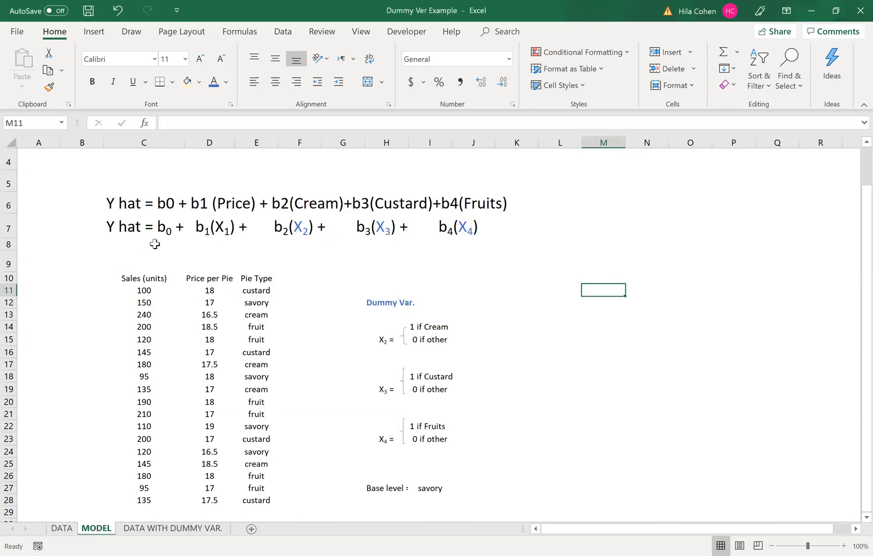
mouse_move(104, 220)
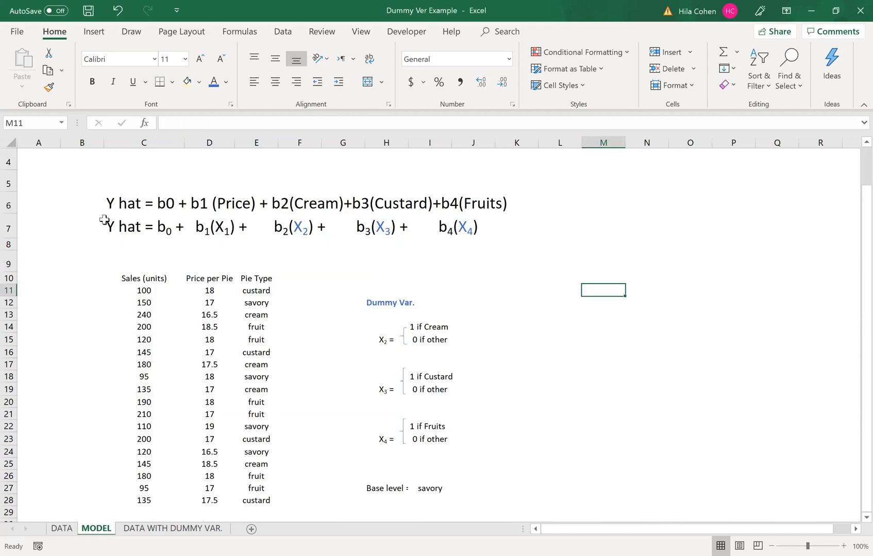
mouse_move(137, 232)
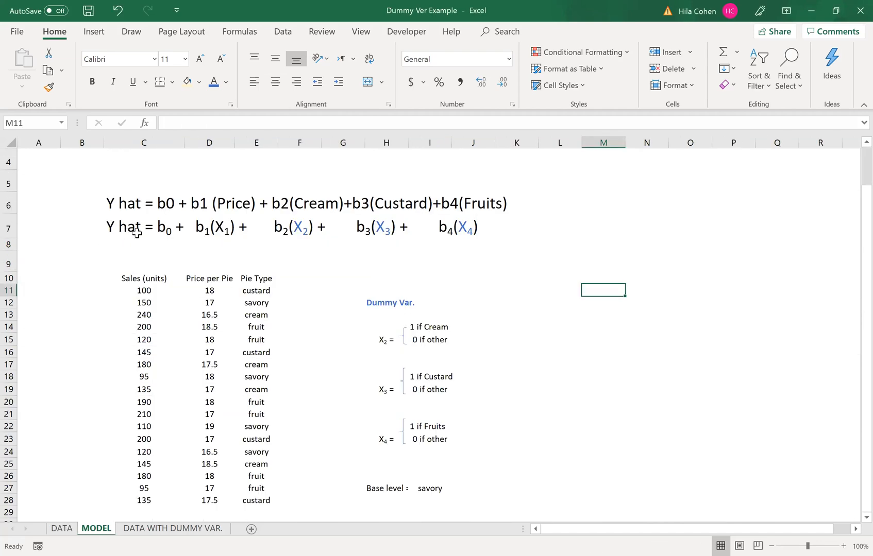
mouse_move(244, 218)
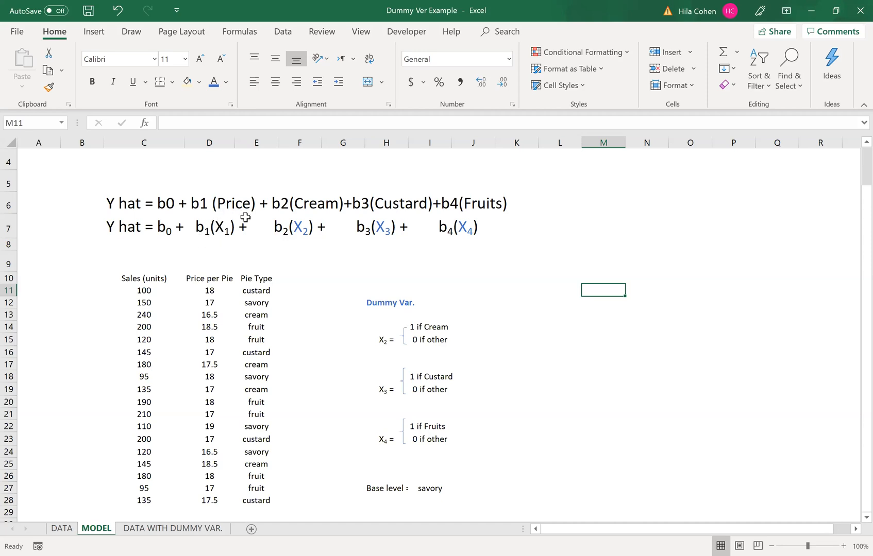
mouse_move(389, 207)
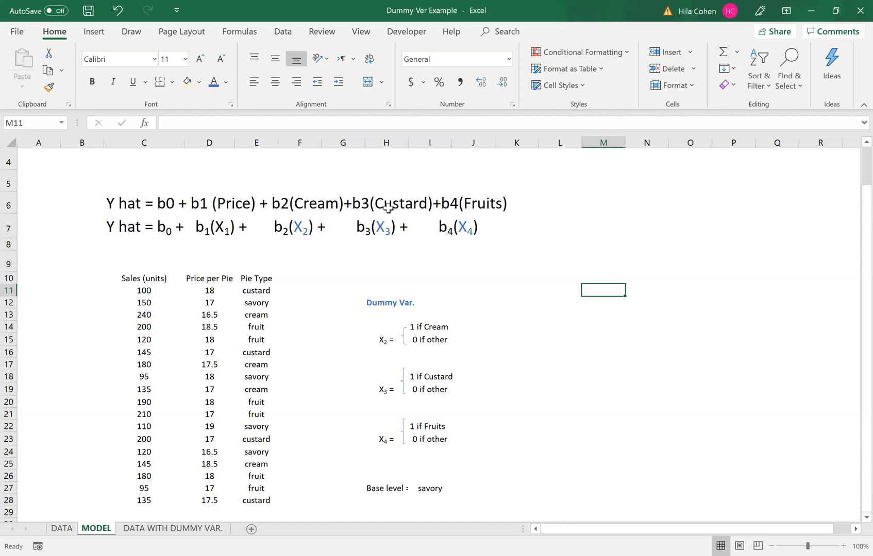
mouse_move(492, 218)
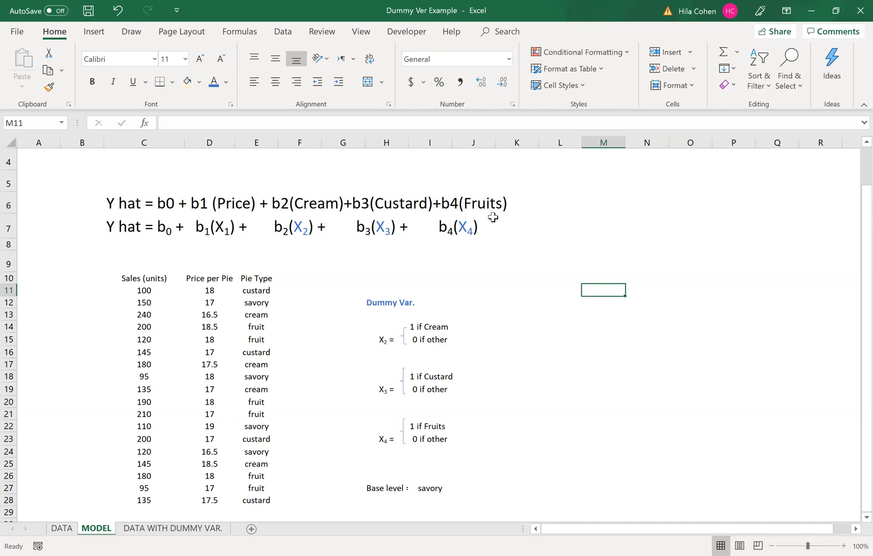
mouse_move(220, 242)
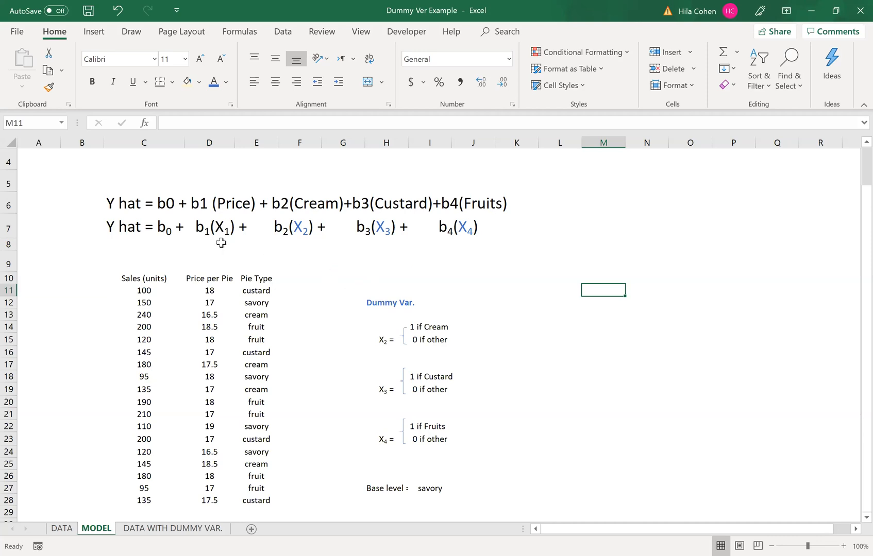
mouse_move(288, 244)
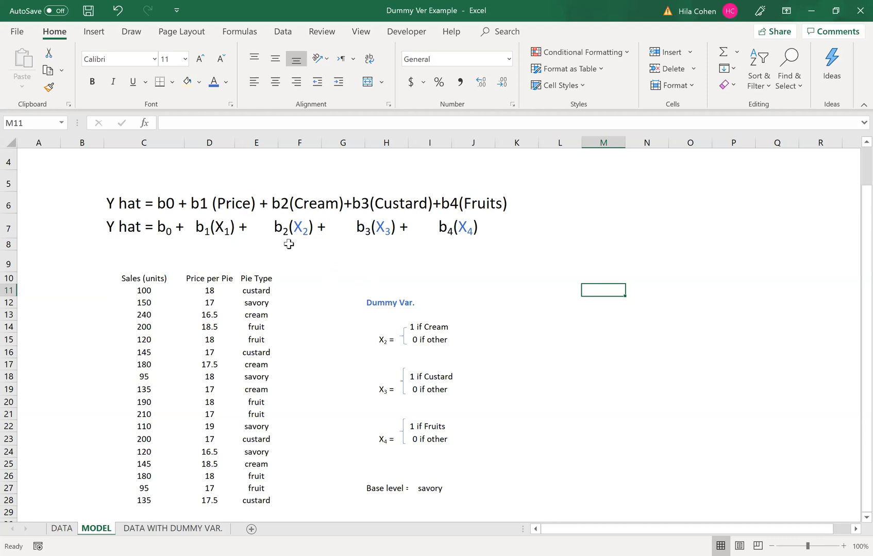
mouse_move(380, 250)
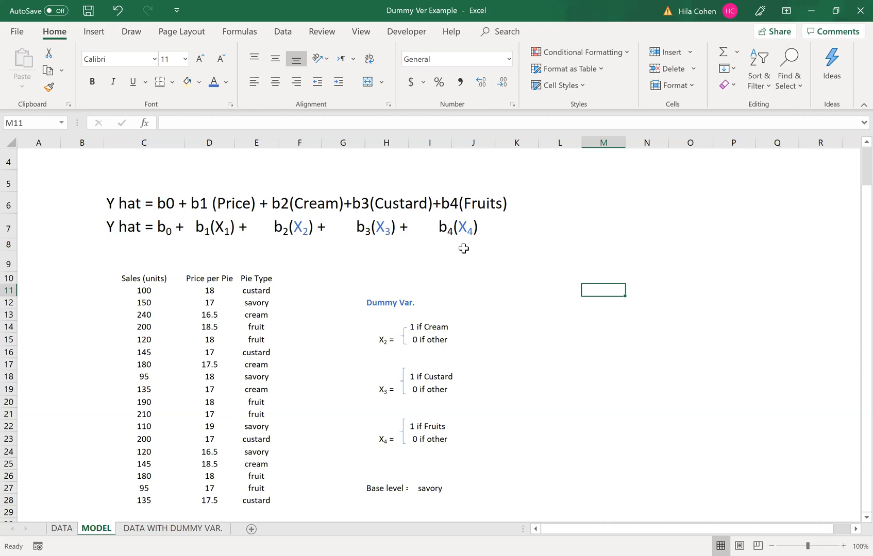
mouse_move(341, 254)
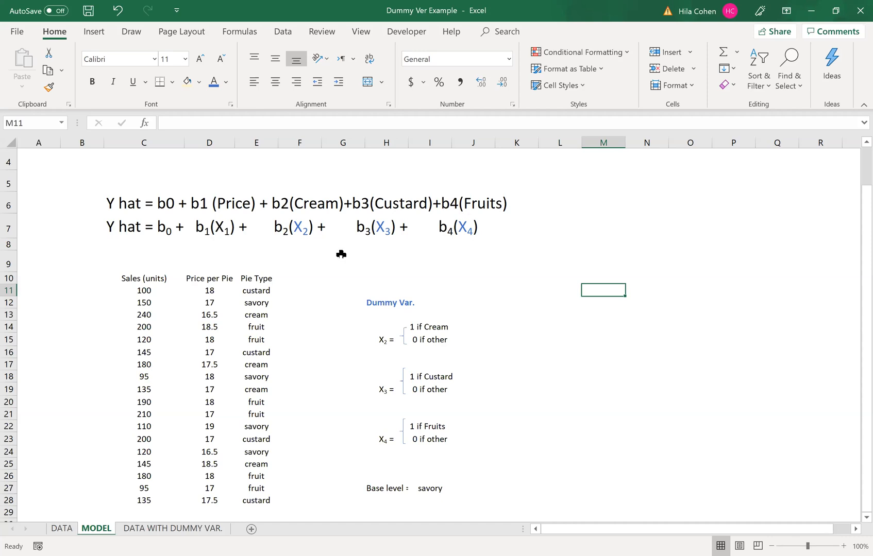
mouse_move(299, 255)
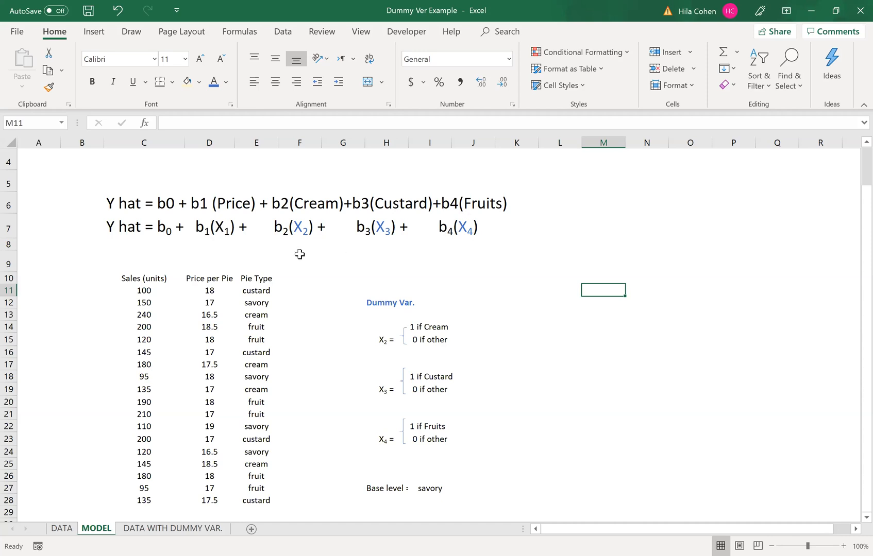
mouse_move(432, 313)
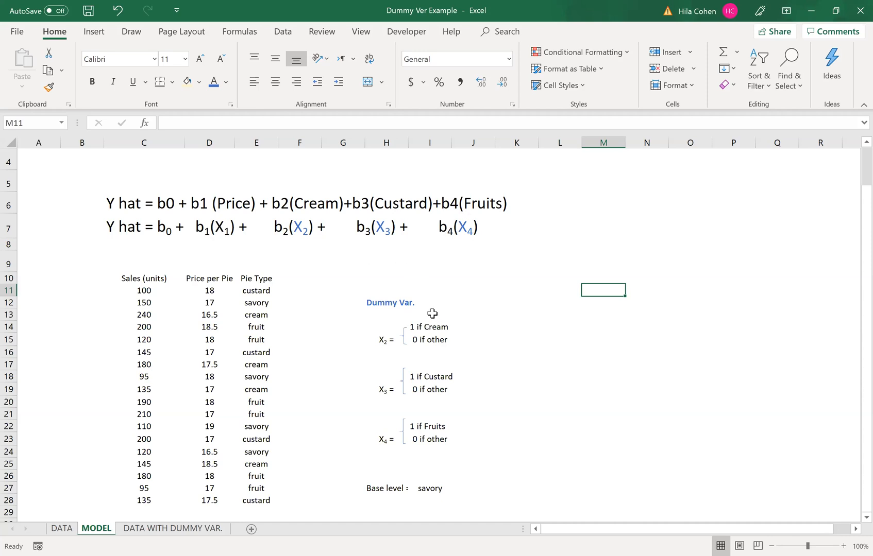
mouse_move(452, 308)
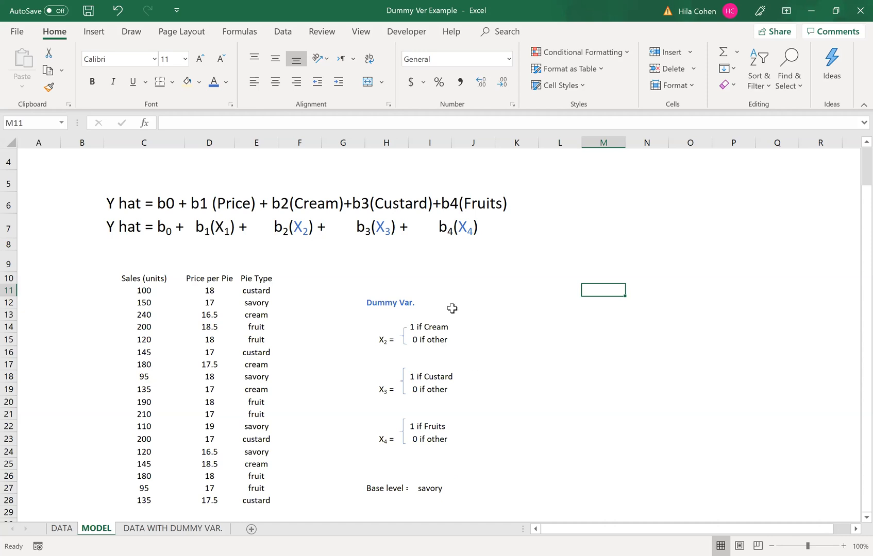
mouse_move(433, 464)
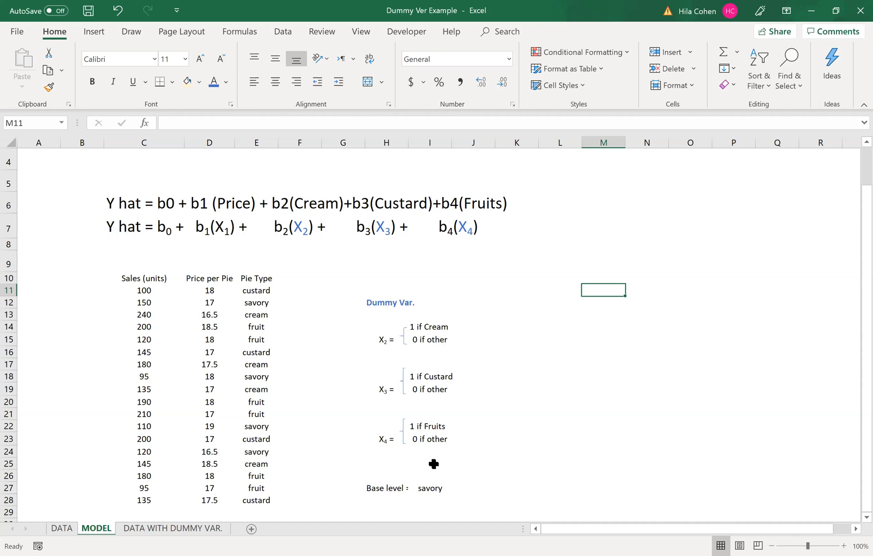
mouse_move(379, 353)
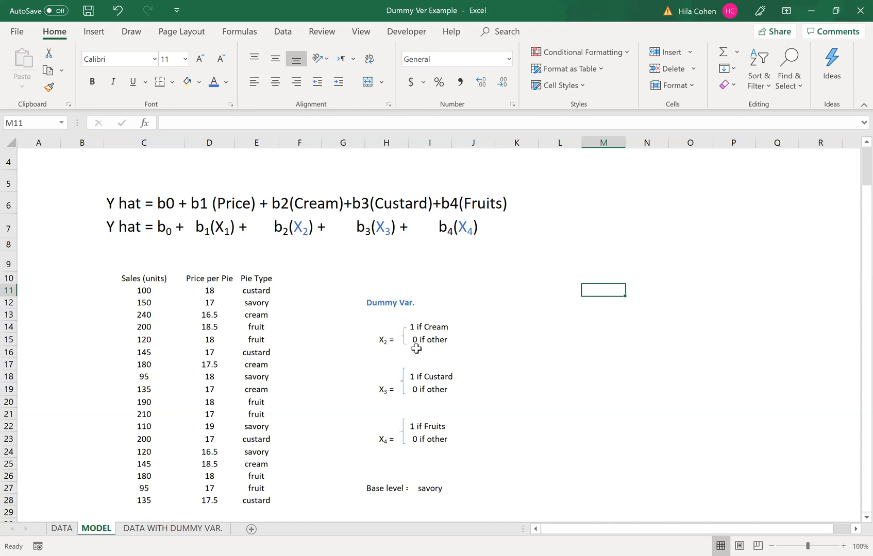
mouse_move(428, 350)
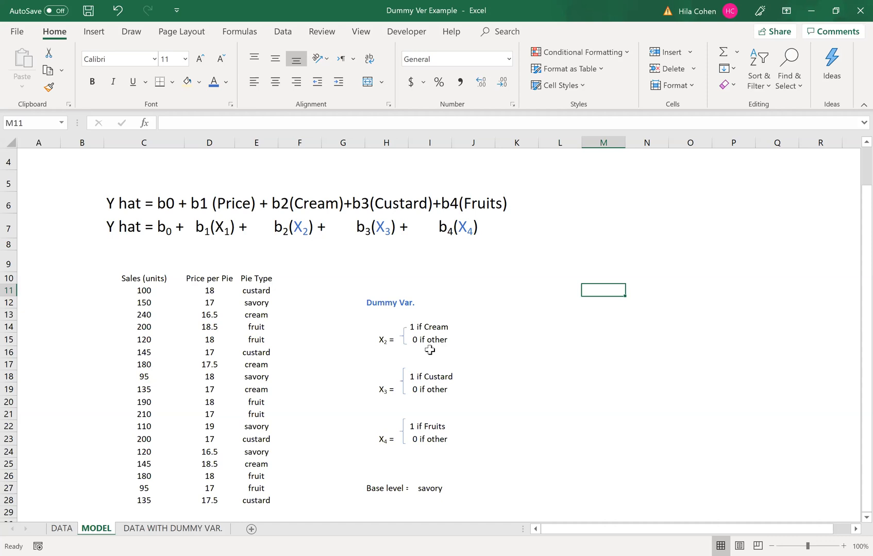
mouse_move(383, 405)
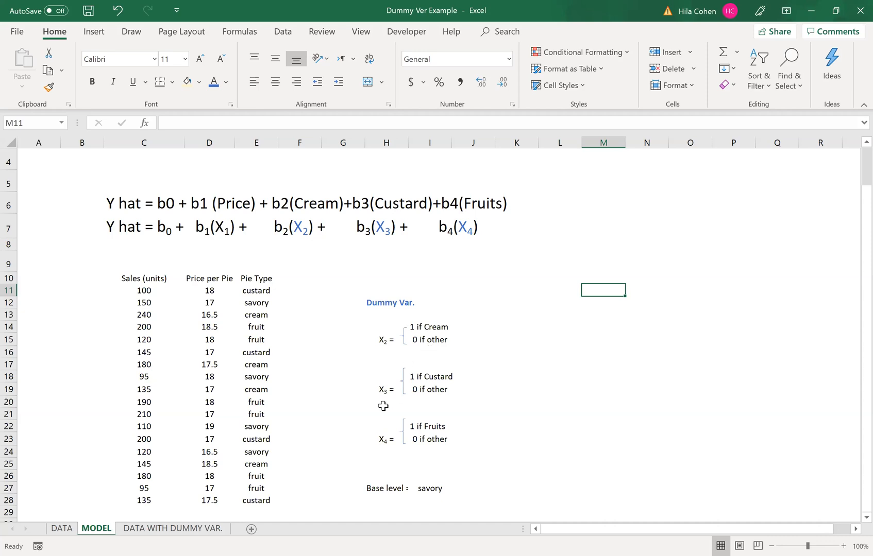
mouse_move(428, 383)
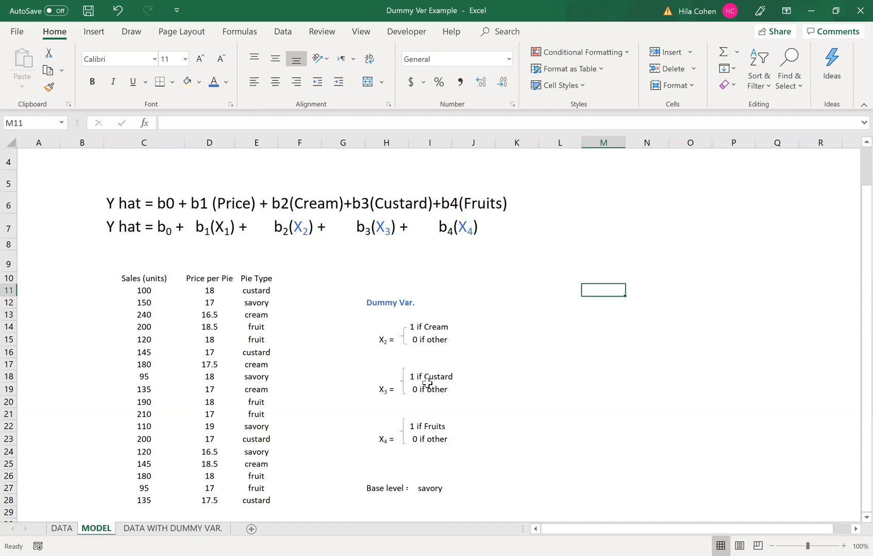
mouse_move(440, 400)
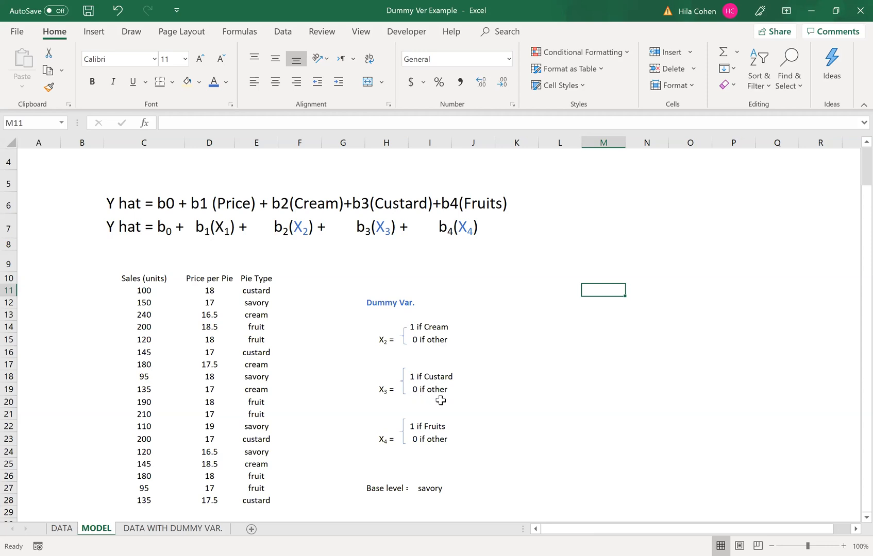
mouse_move(404, 433)
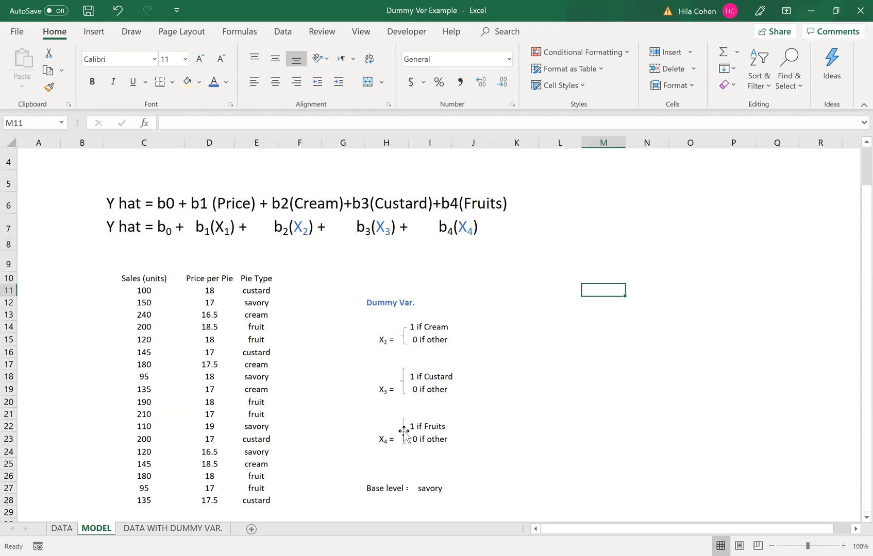
mouse_move(416, 450)
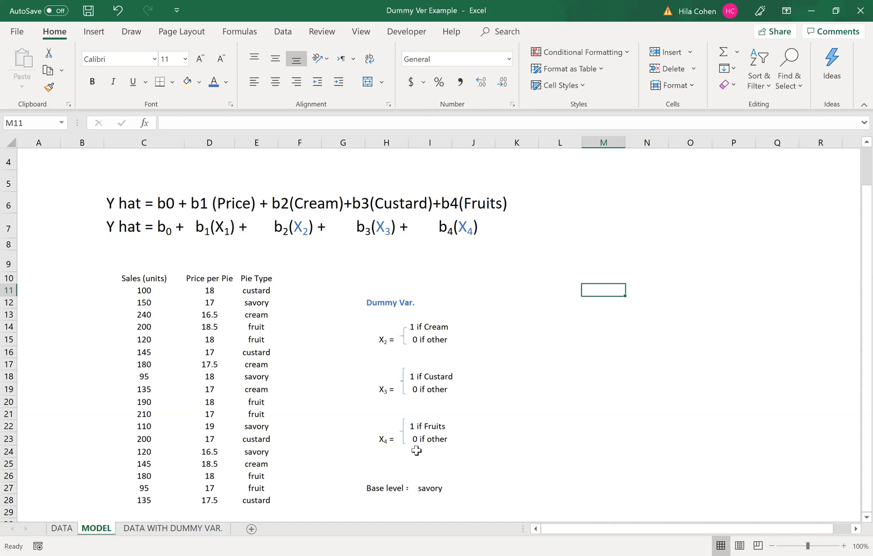
mouse_move(361, 531)
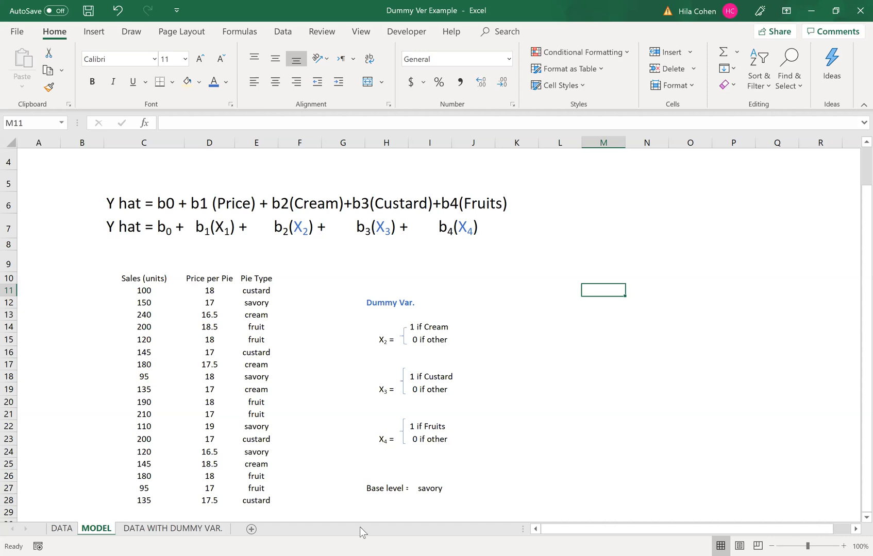
mouse_move(431, 496)
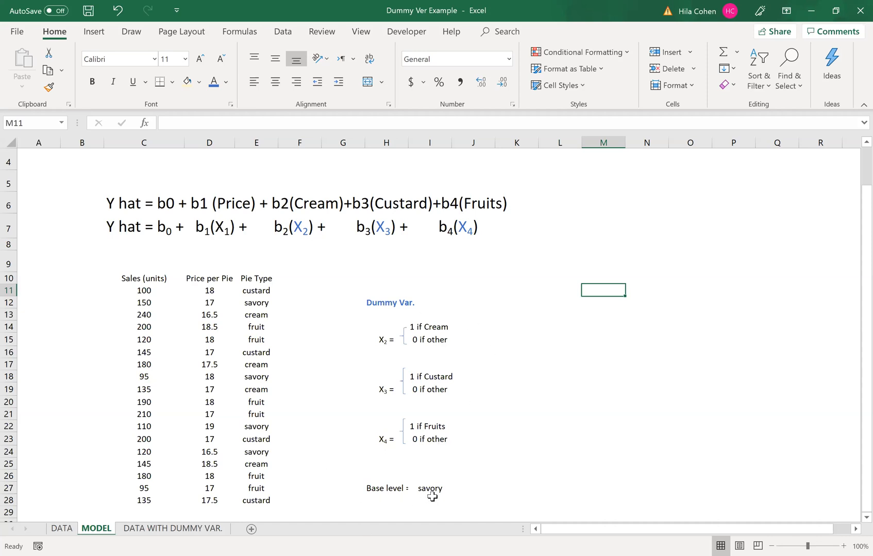
mouse_move(459, 249)
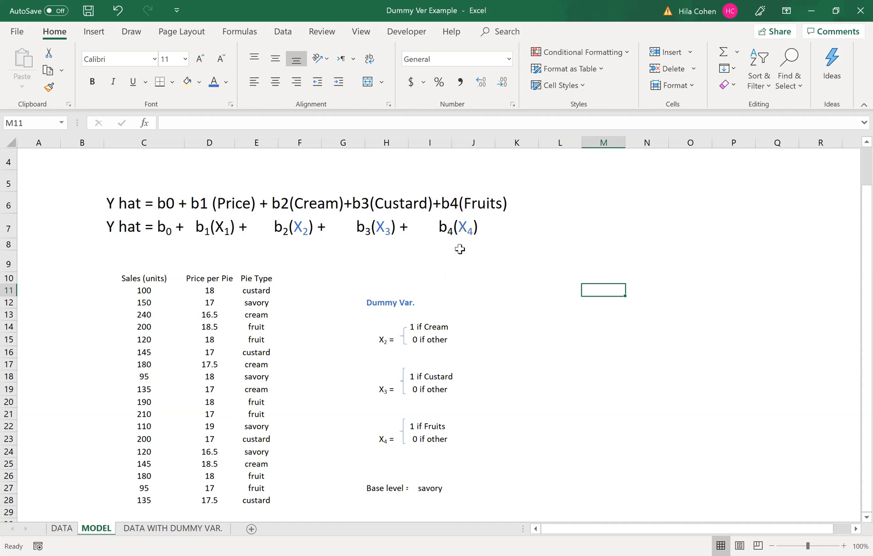
mouse_move(299, 259)
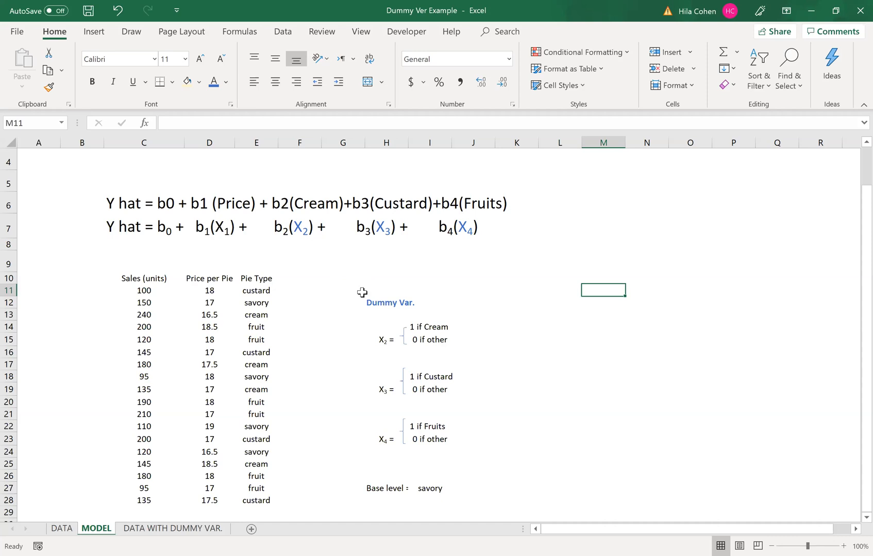
mouse_move(190, 495)
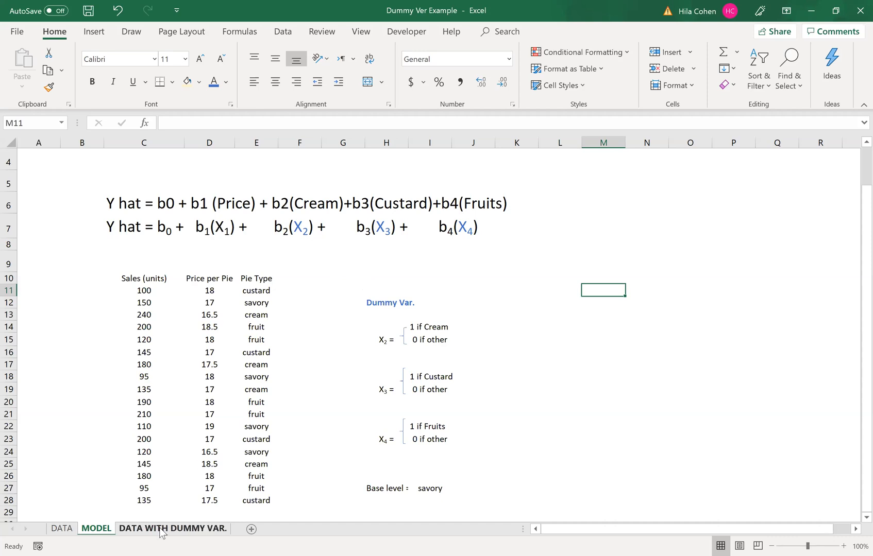
Switch to the DATA WITH DUMMY VAR. sheet with empty custard, cream and fruit columns
left_click(172, 527)
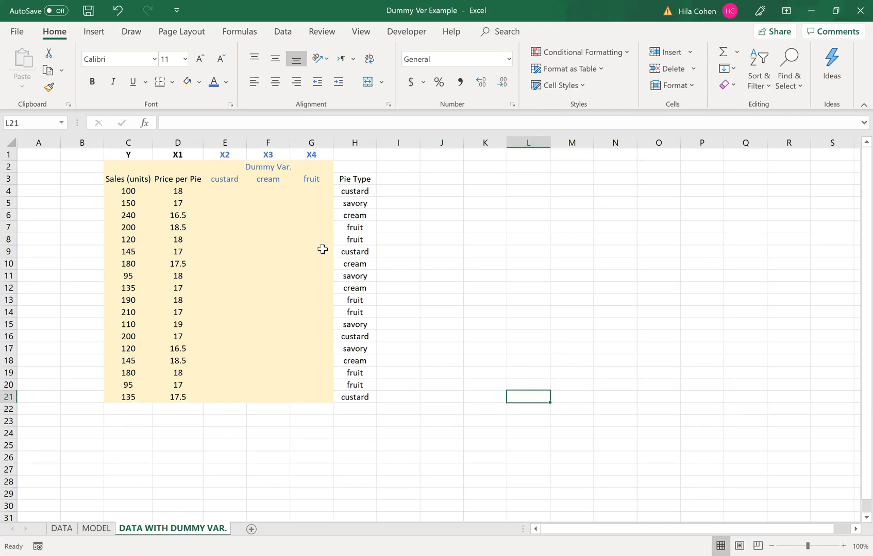
mouse_move(317, 247)
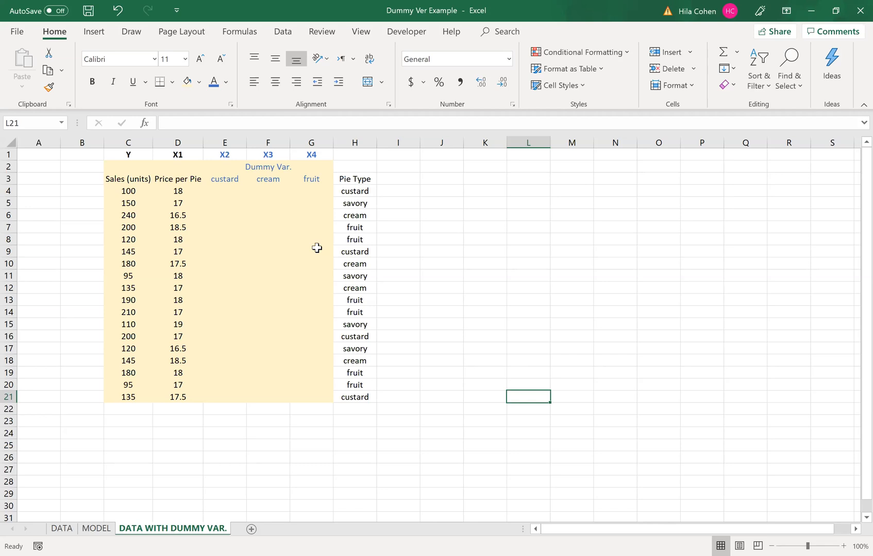
mouse_move(227, 194)
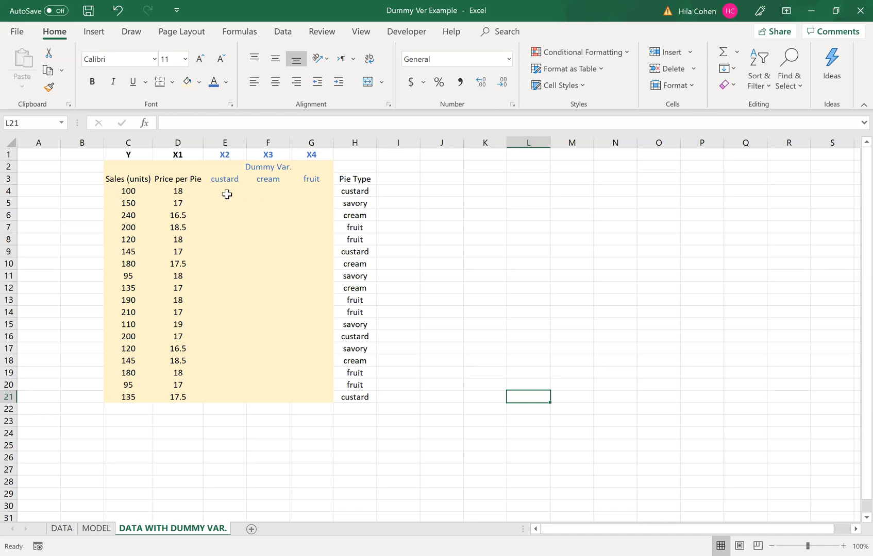
mouse_move(241, 202)
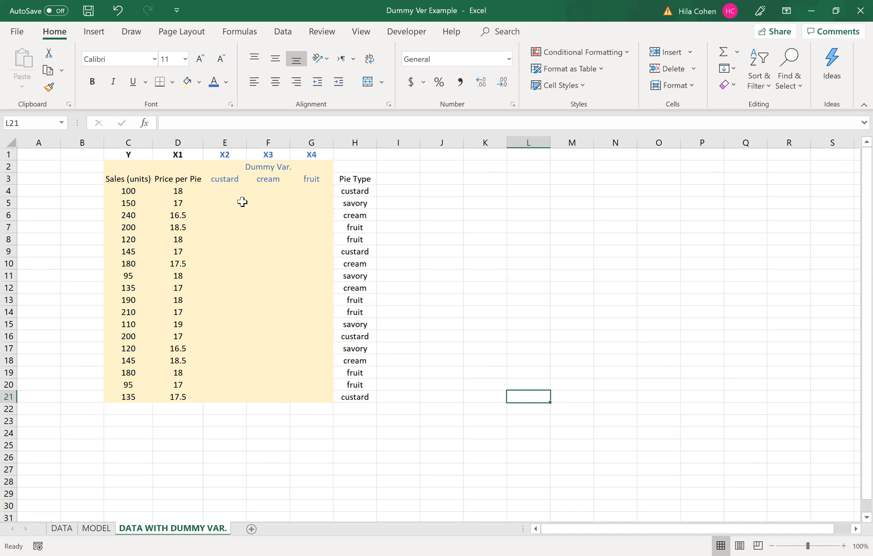
mouse_move(115, 183)
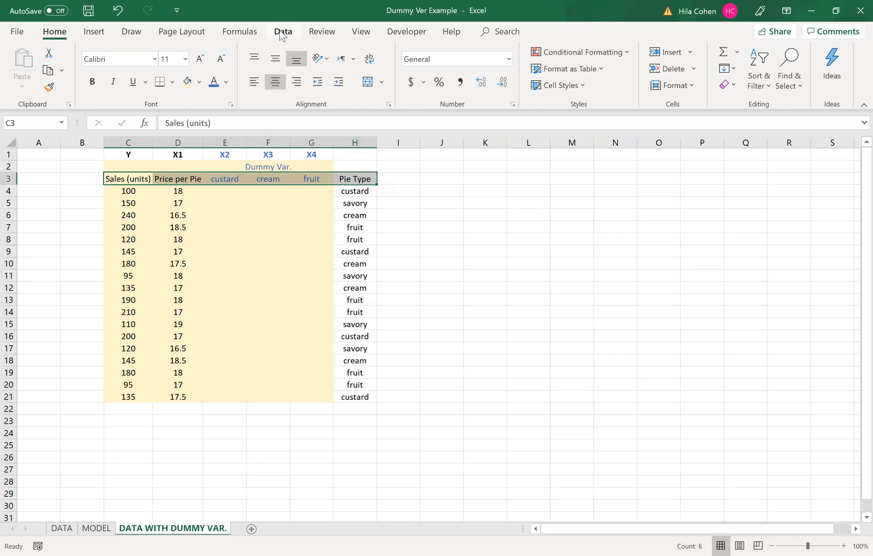
Turn on table filtering and filter Pie Type to show only the custard rows
left_click(282, 31)
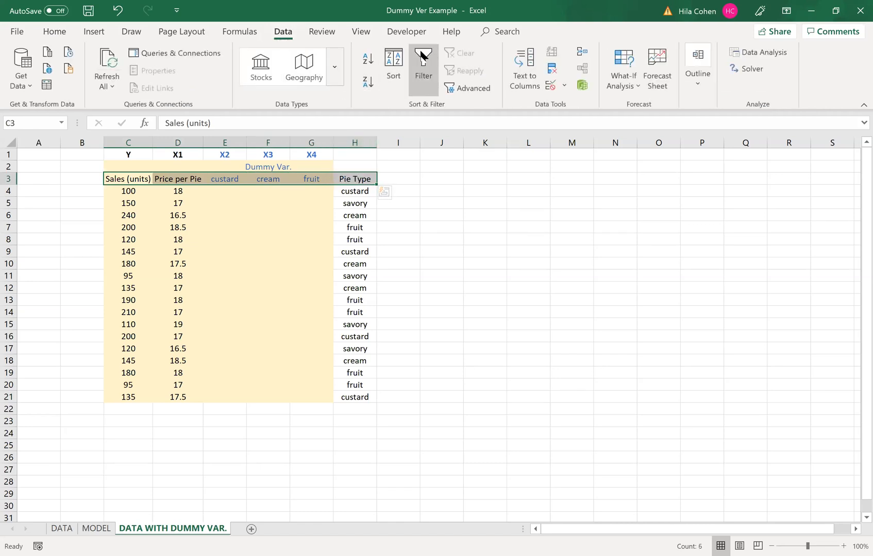
left_click(422, 63)
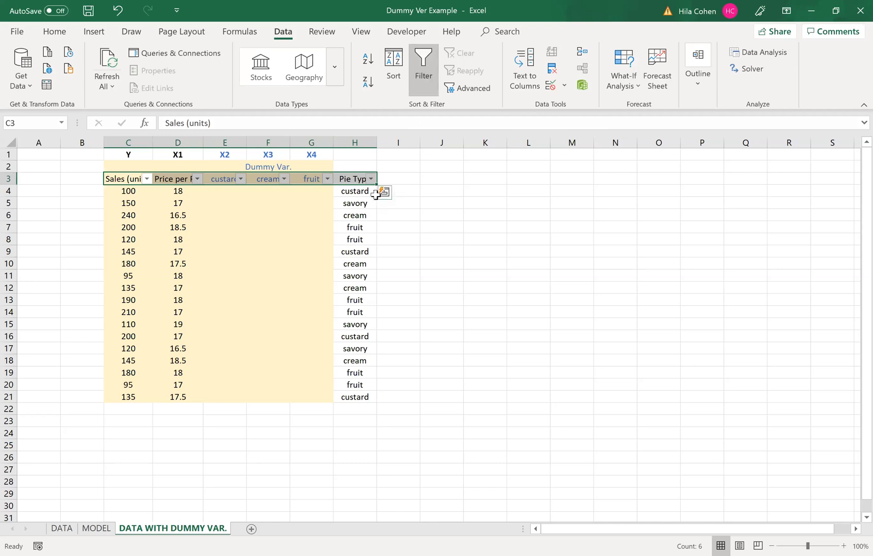
mouse_move(369, 179)
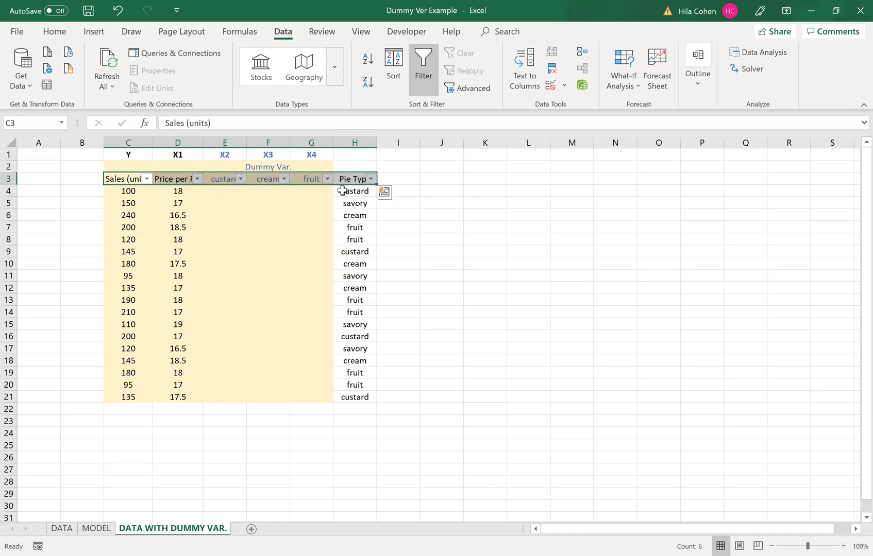
mouse_move(369, 182)
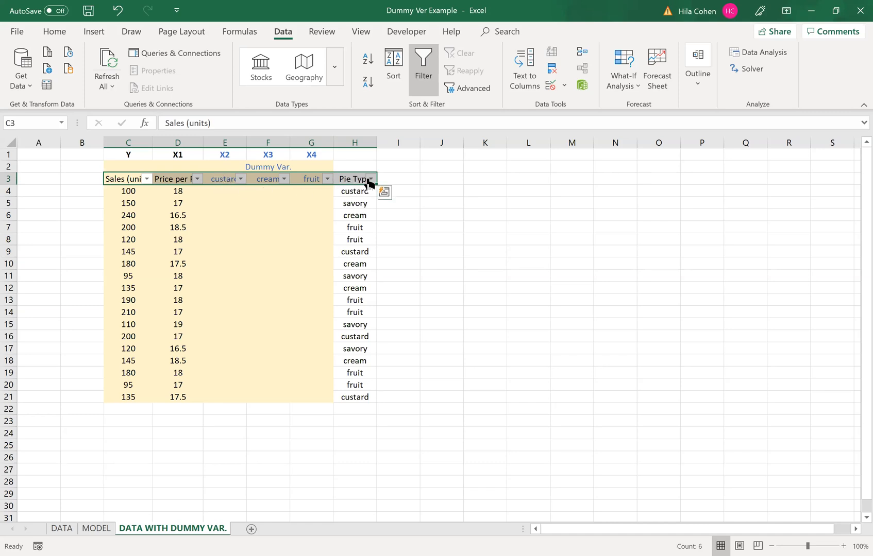
left_click(369, 178)
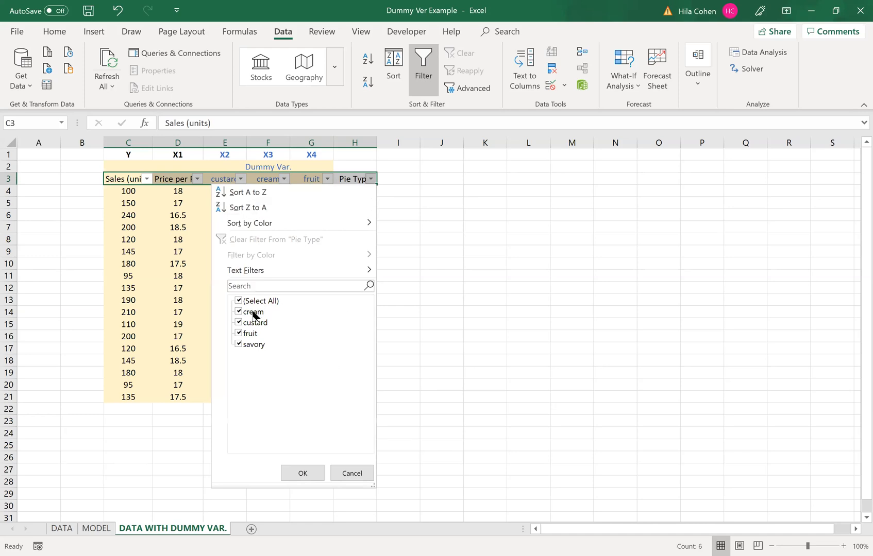
left_click(254, 322)
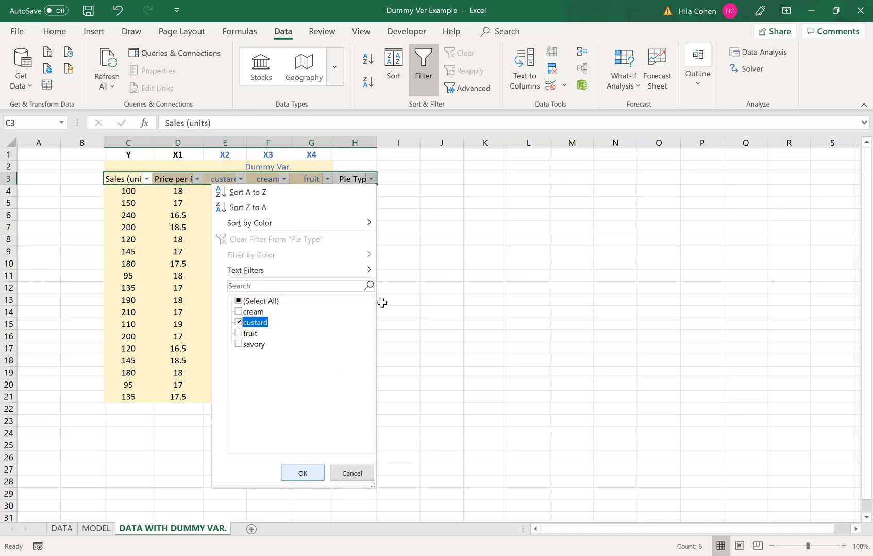
left_click(301, 474)
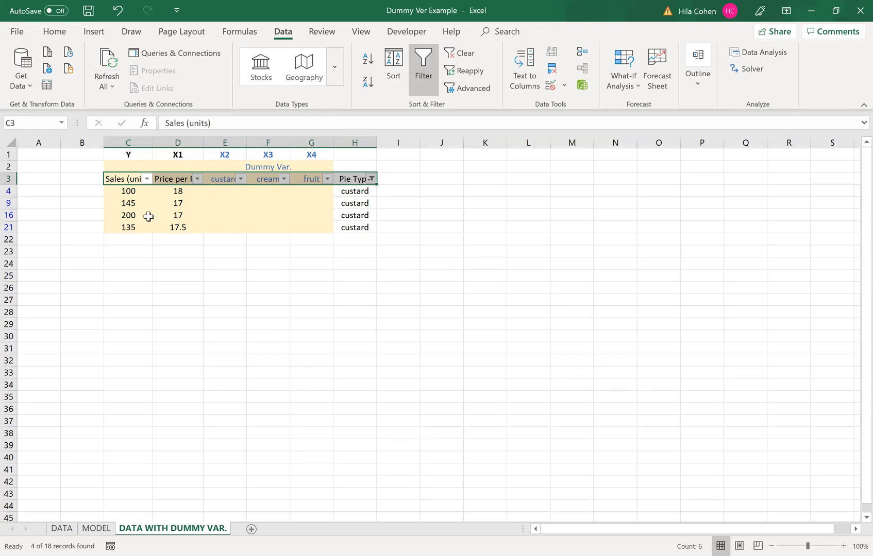
mouse_move(222, 190)
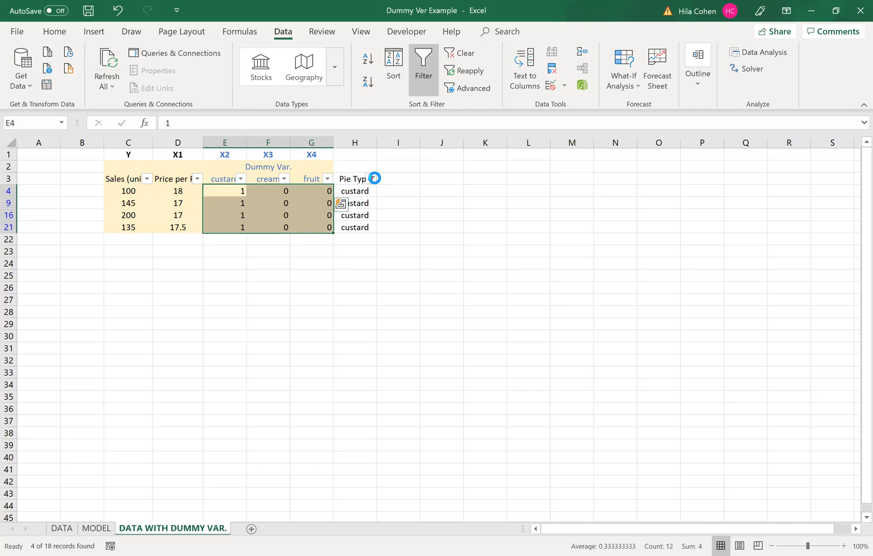
Filter to cream pies and code their dummy cells, starting with 0
left_click(370, 178)
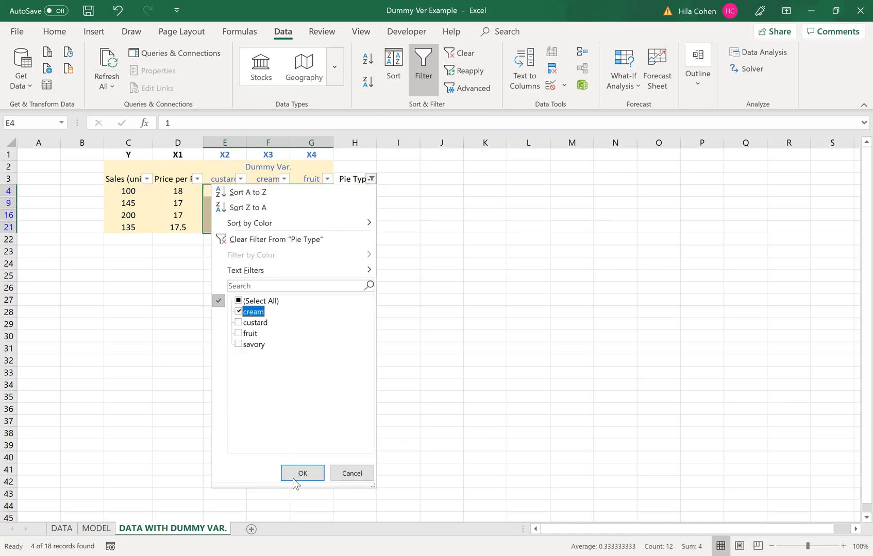
left_click(302, 473)
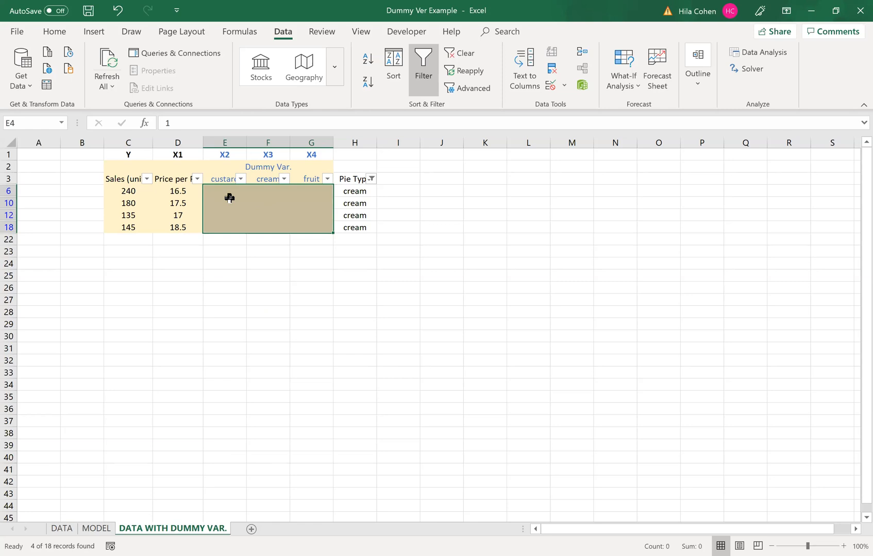
type("0")
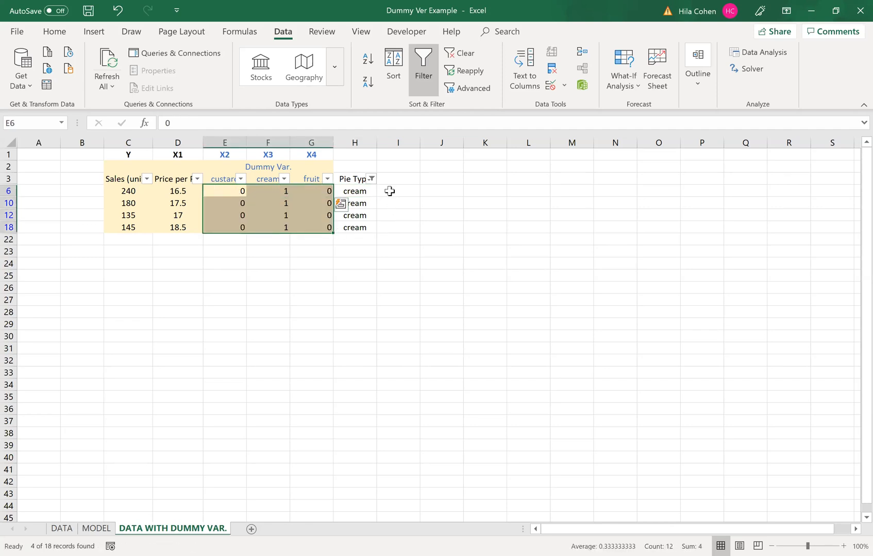
Refilter Pie Type from cream to fruit, showing only the fruit pie rows
left_click(370, 179)
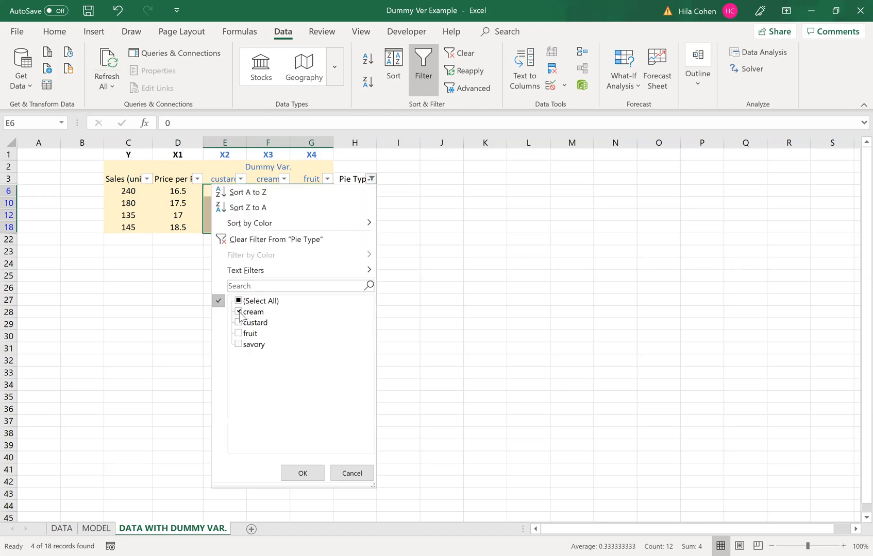
left_click(238, 333)
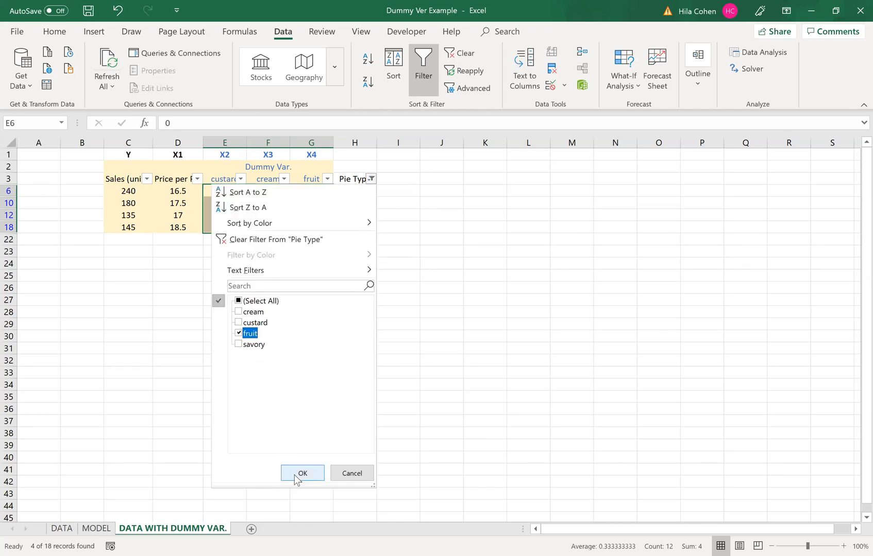
left_click(302, 474)
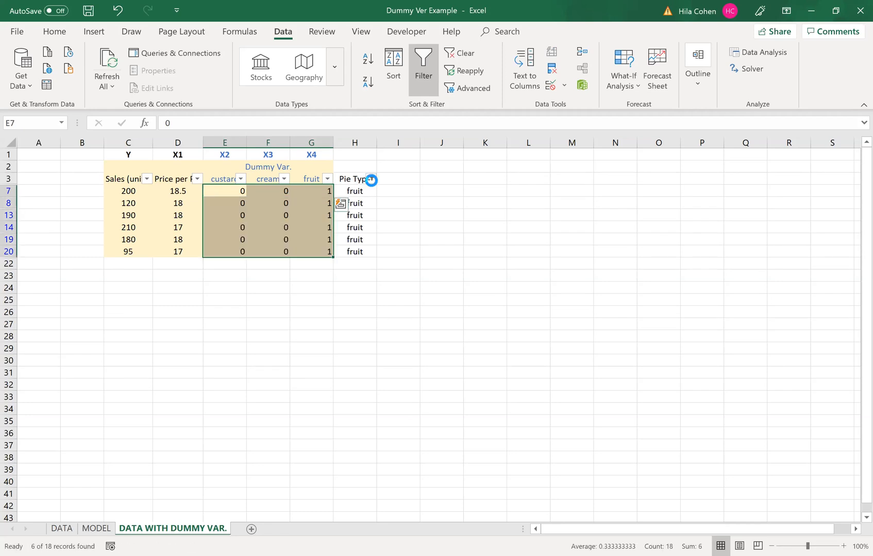
Filter Pie Type to savory and code the savory dummy cells with 0
left_click(370, 179)
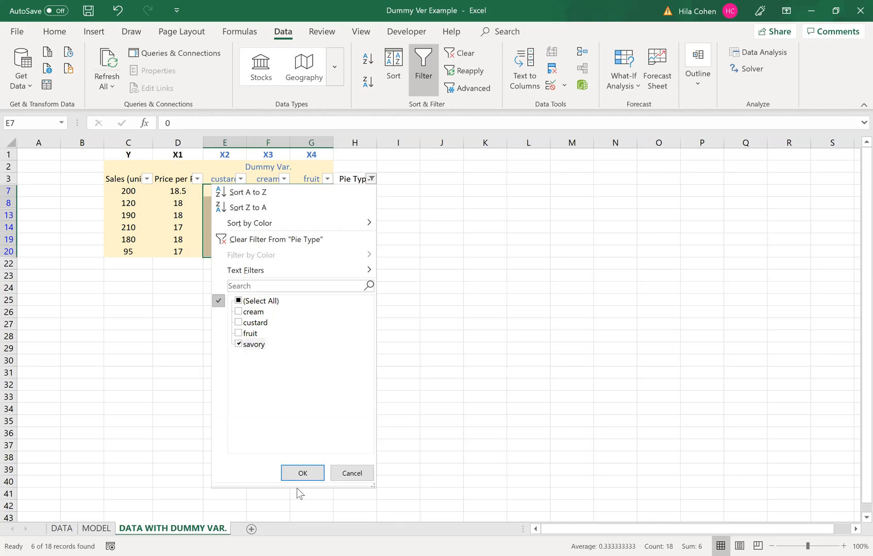
left_click(302, 474)
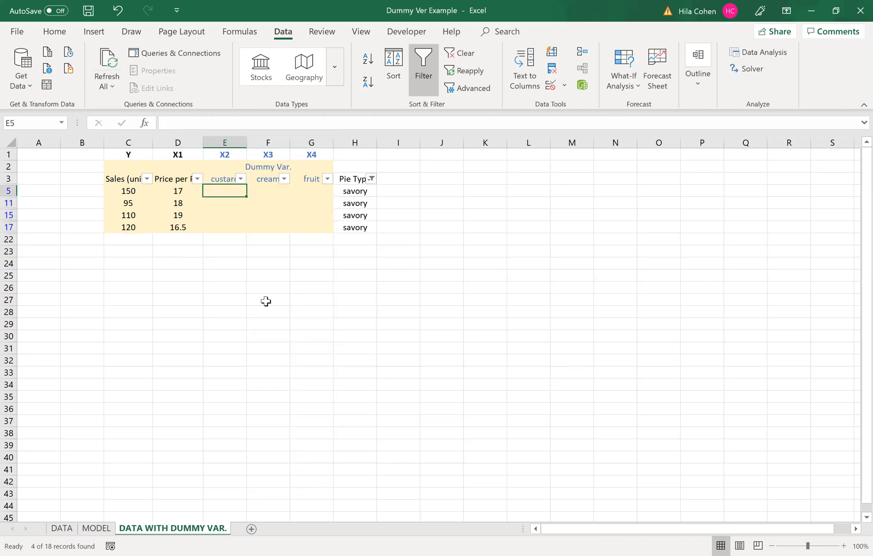
type("0")
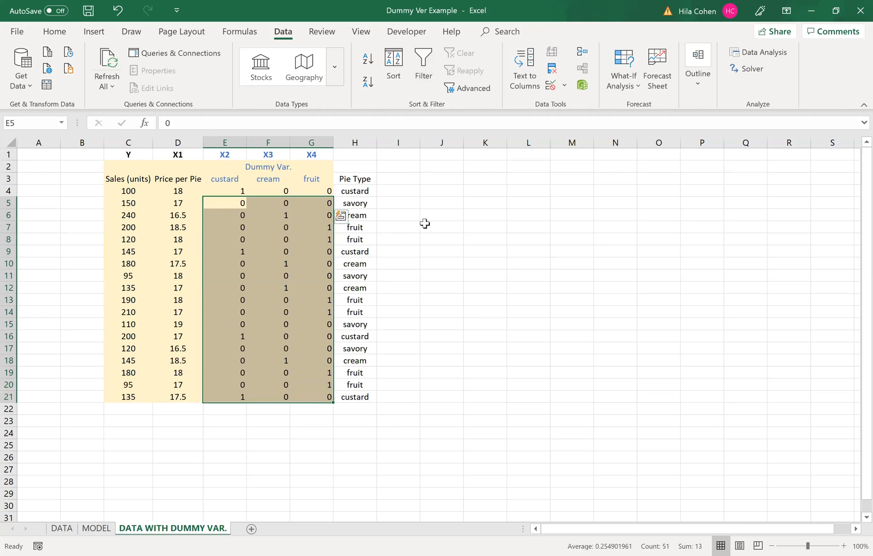
left_click(398, 191)
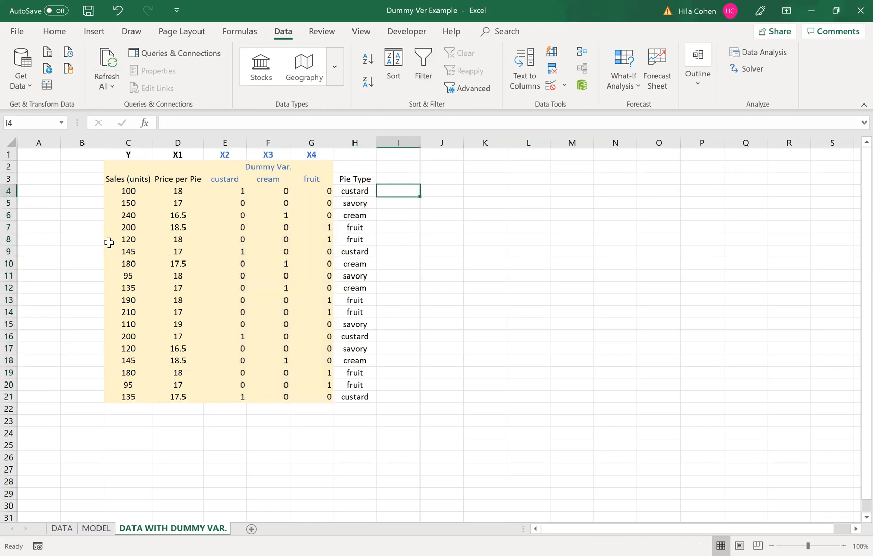
mouse_move(213, 280)
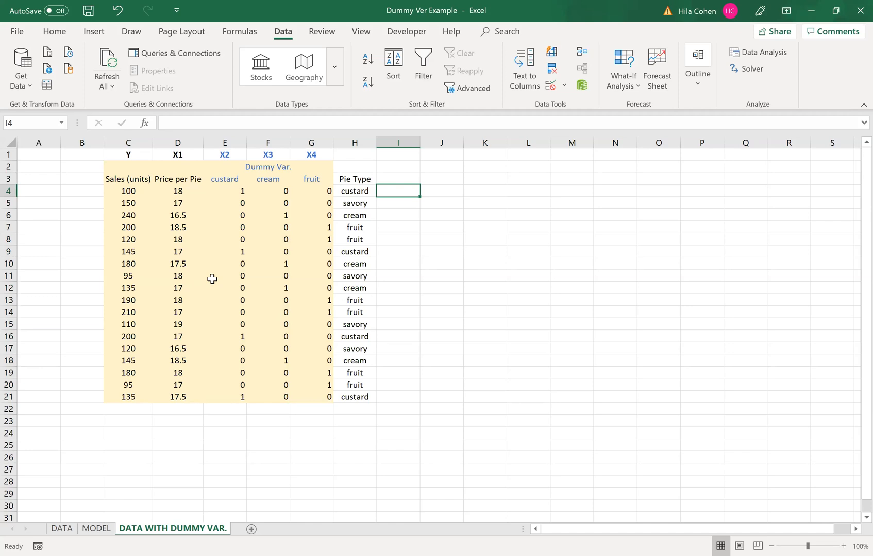
mouse_move(145, 179)
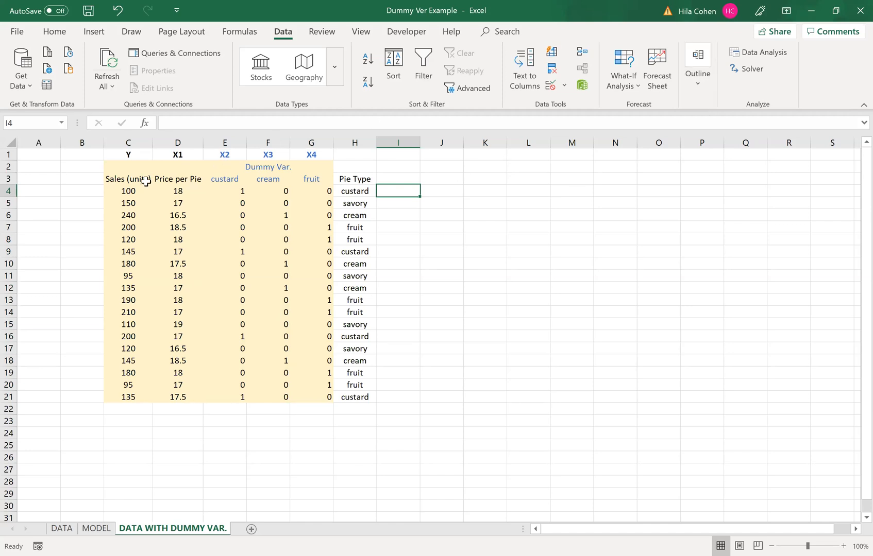
left_click(224, 142)
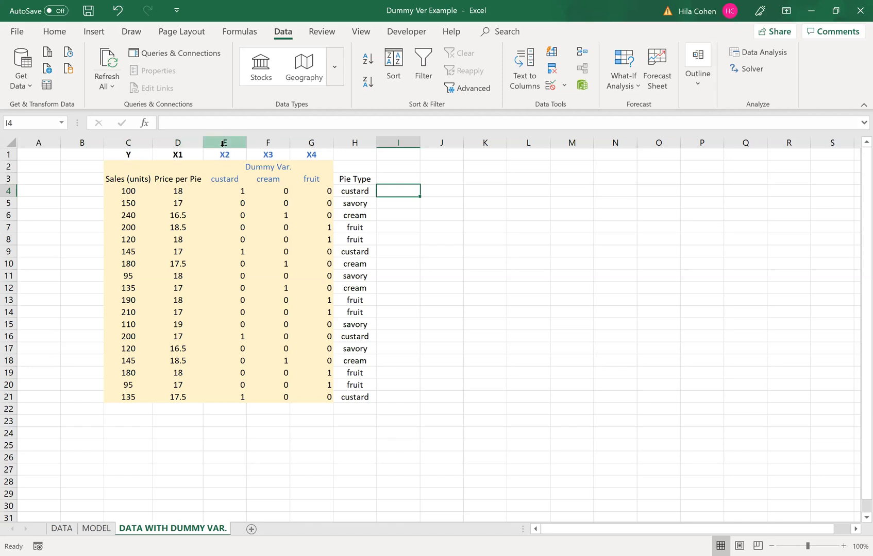
mouse_move(276, 181)
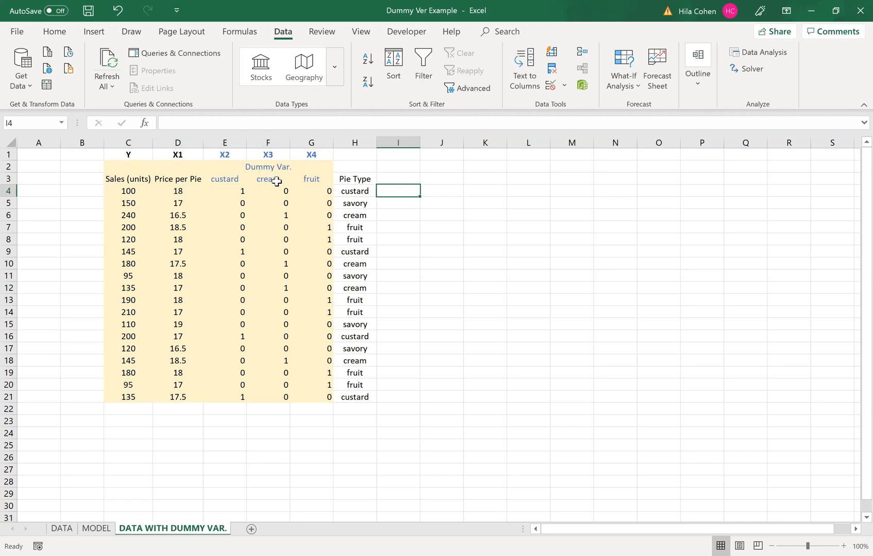
mouse_move(764, 51)
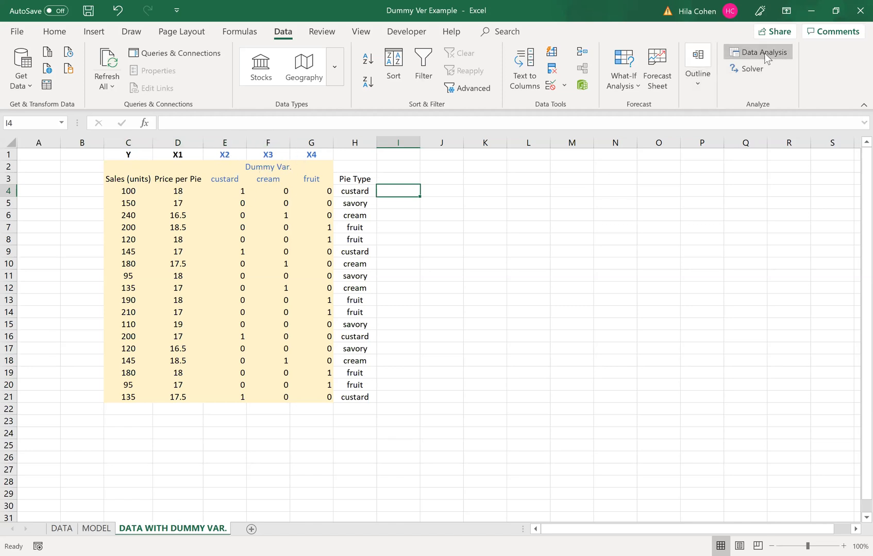
Run a Data Analysis regression of sales C3:C21 on D3:G21 with labels and residual plots to a new sheet
left_click(763, 51)
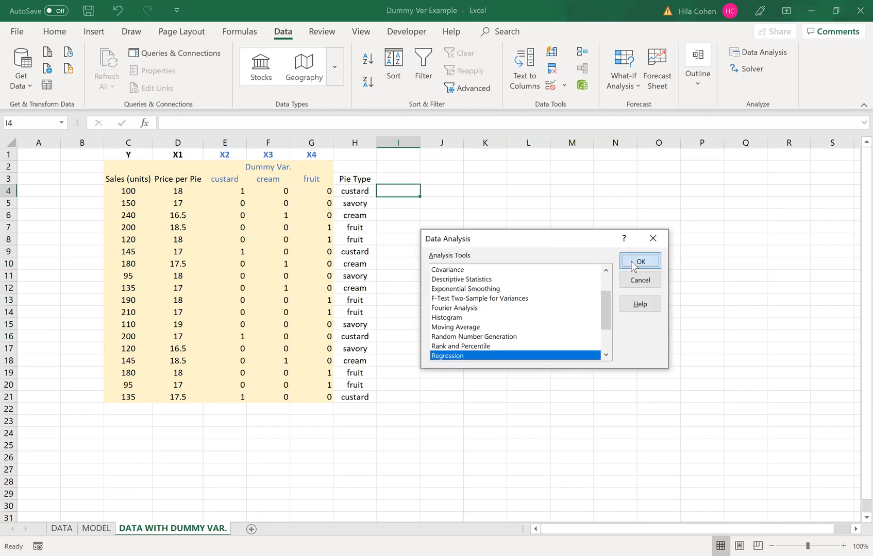
left_click(639, 261)
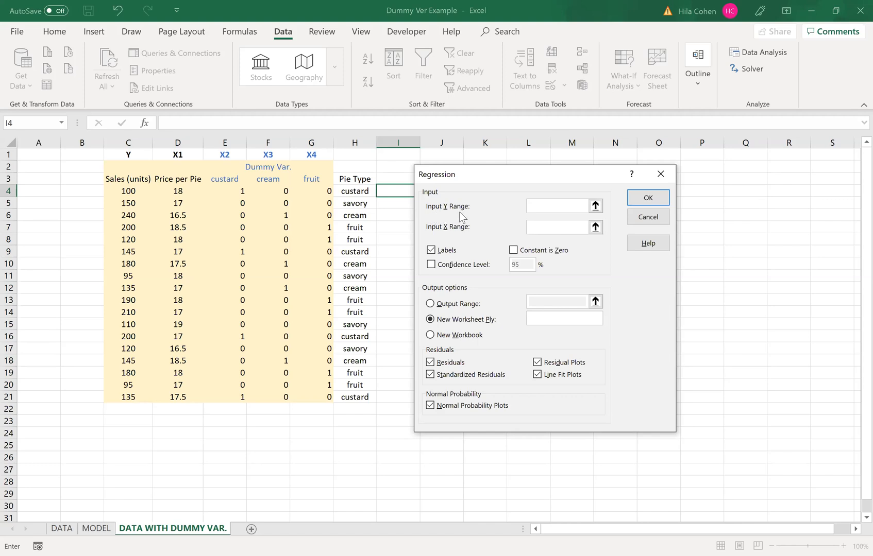
mouse_move(116, 179)
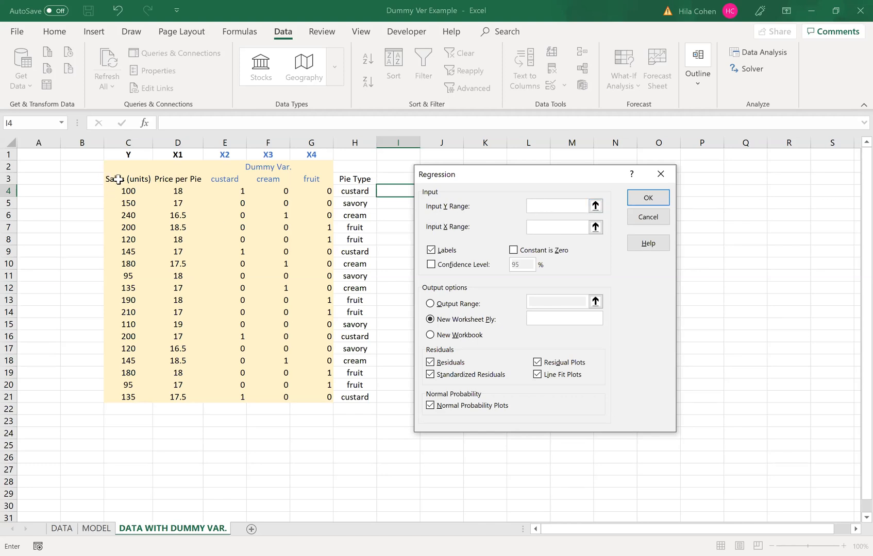
left_click(128, 178)
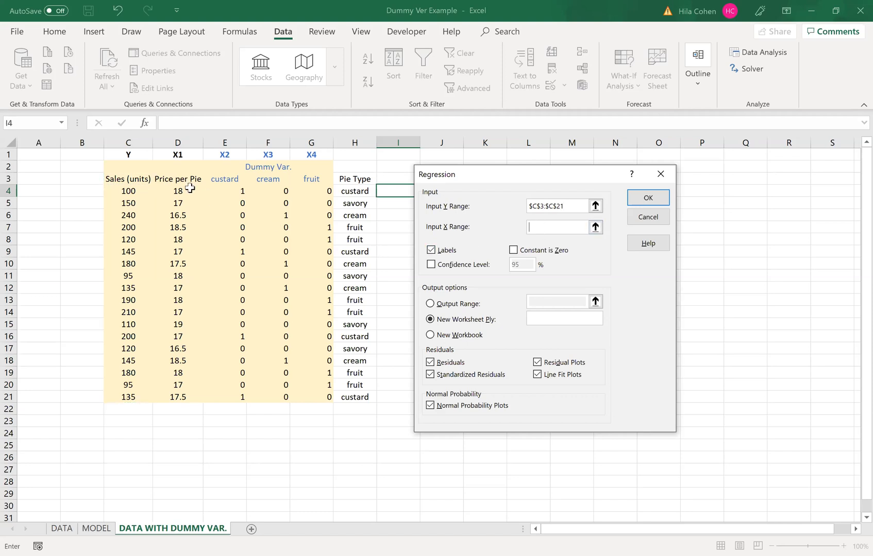
mouse_move(164, 180)
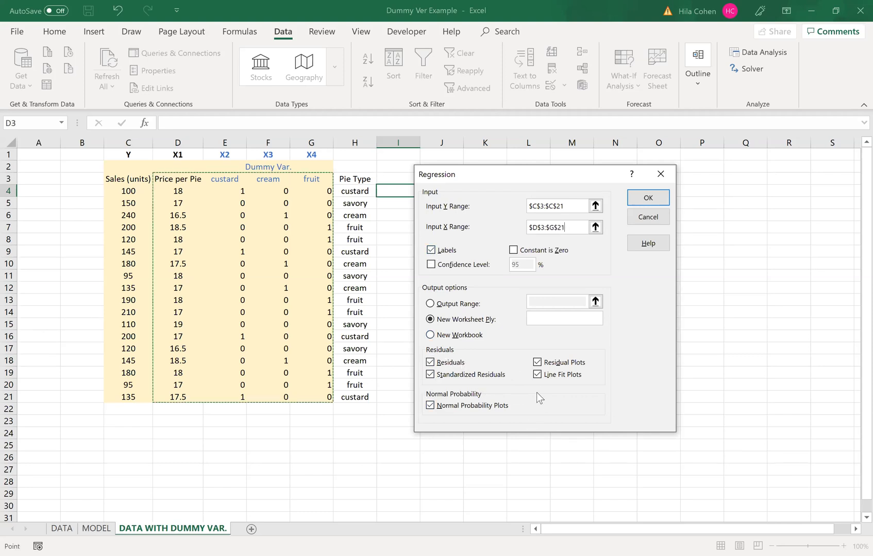
mouse_move(647, 198)
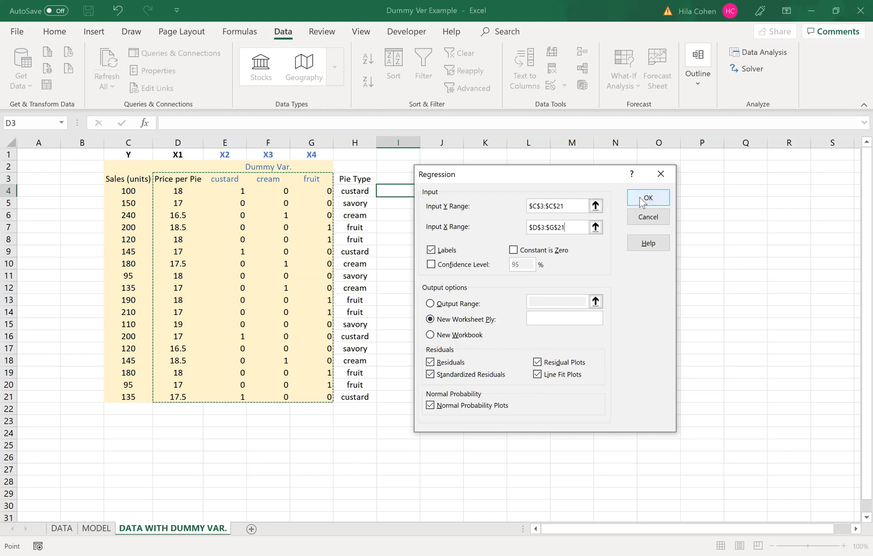
left_click(647, 197)
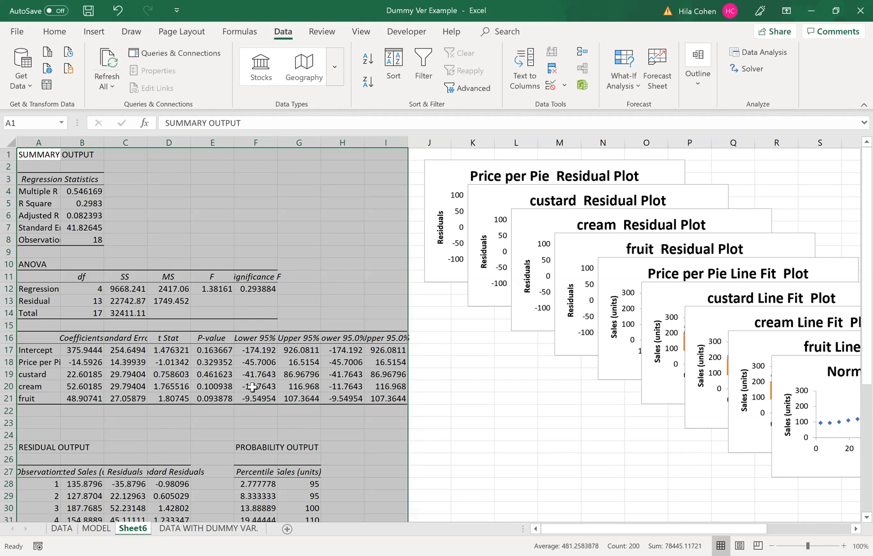
Return to the DATA sheet with the original sales, price and pie type table
left_click(61, 528)
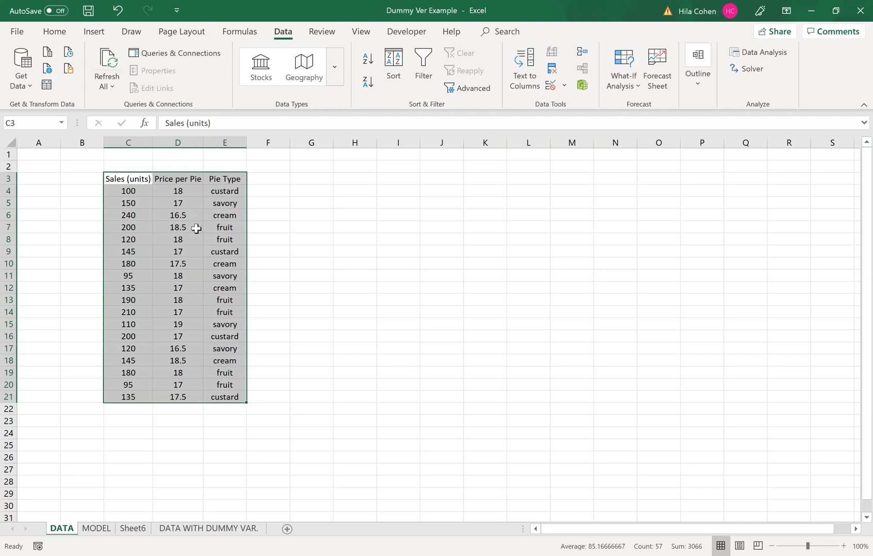
mouse_move(215, 222)
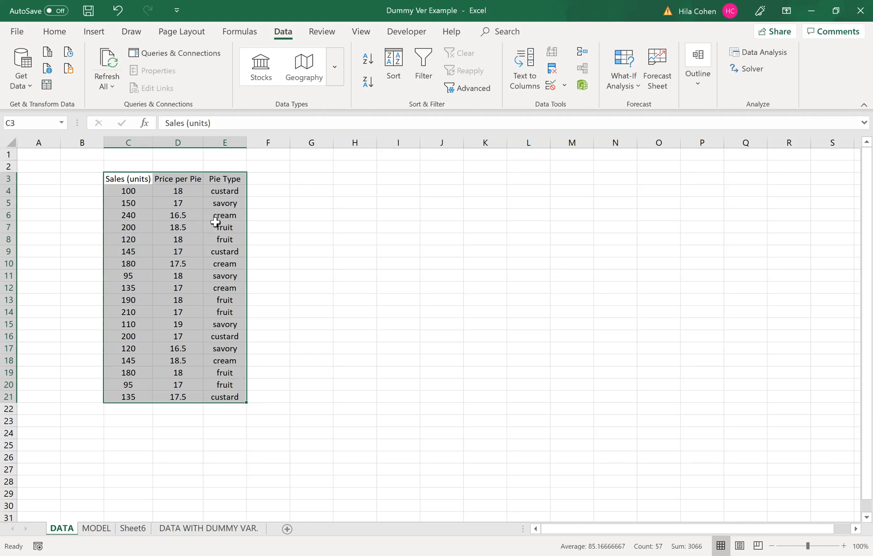
mouse_move(222, 226)
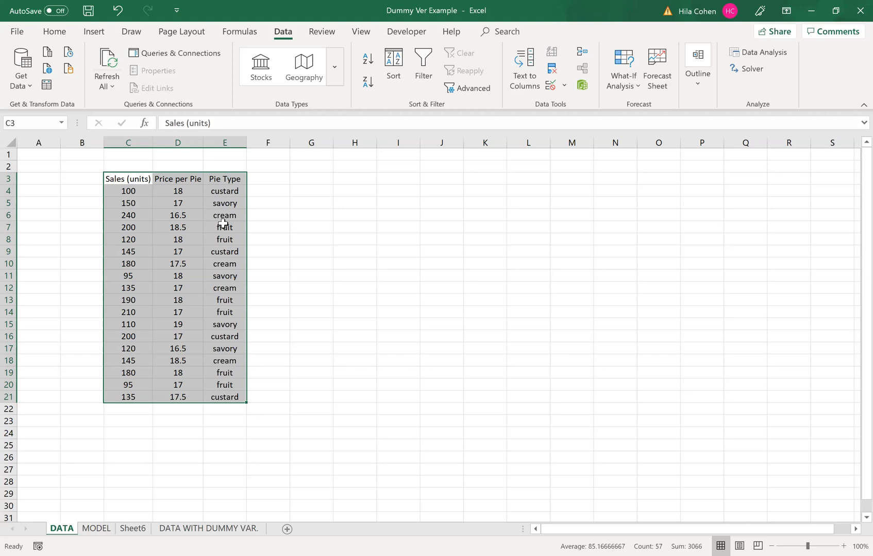